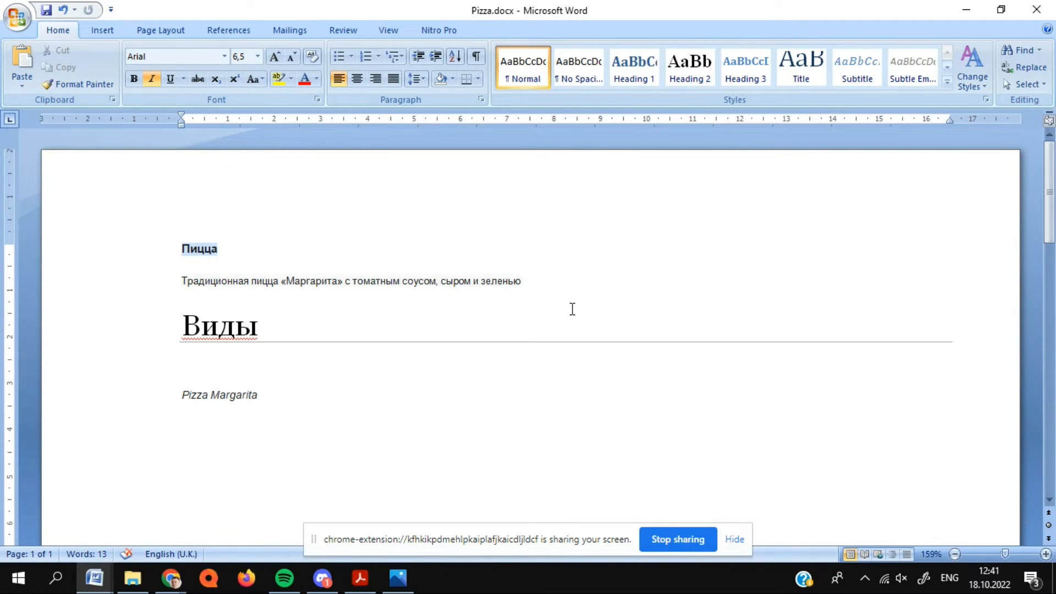
Minimize Word and bring up the Smartcat workspace showing two completed projects.
{"action": "left_click", "coordinate": [247, 395]}
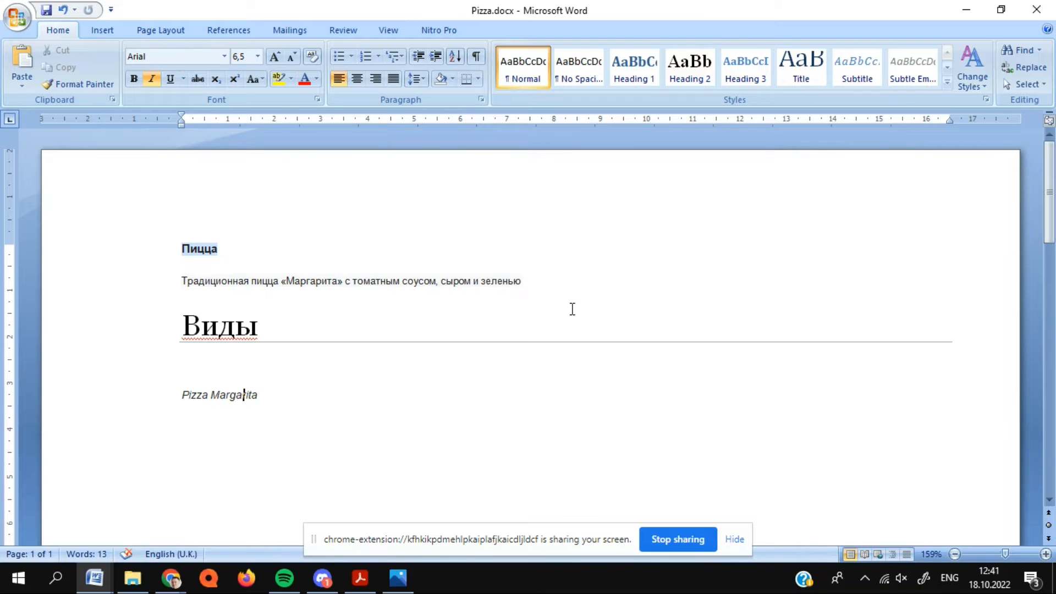
{"action": "mouse_move", "coordinate": [275, 411]}
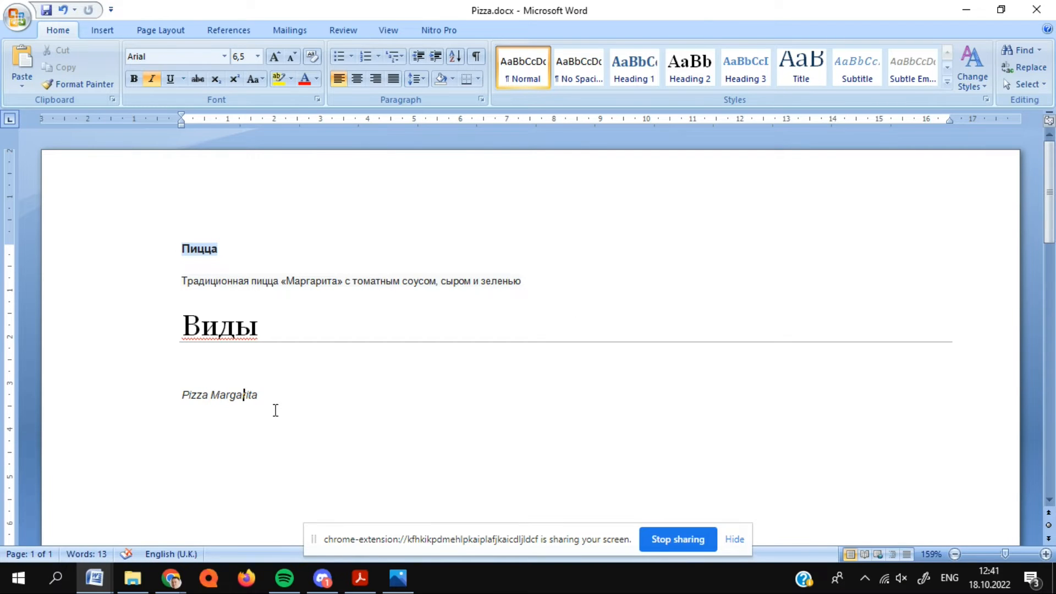
{"action": "mouse_move", "coordinate": [335, 266]}
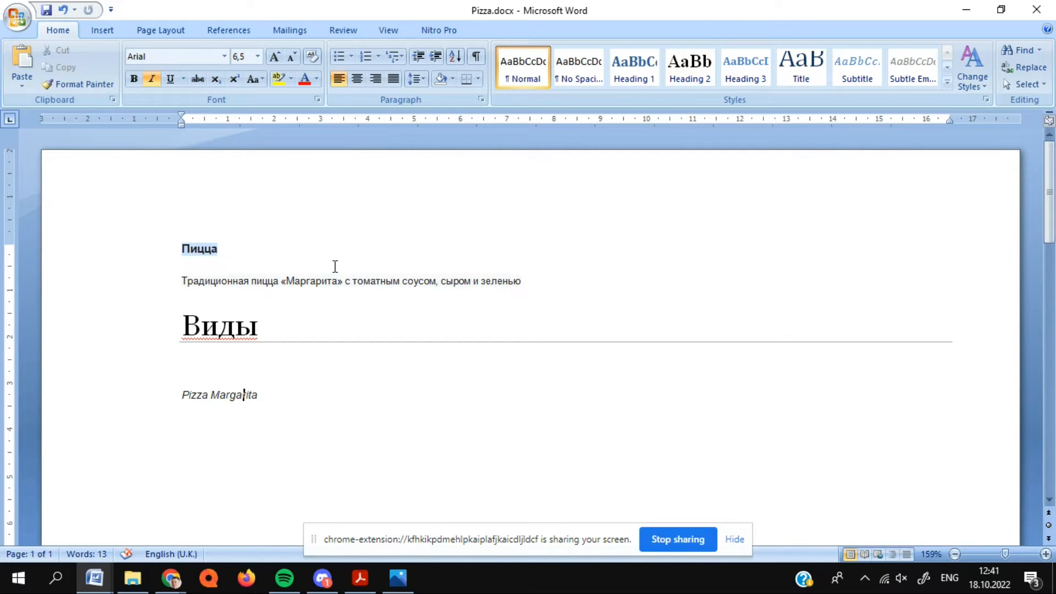
{"action": "mouse_move", "coordinate": [455, 189]}
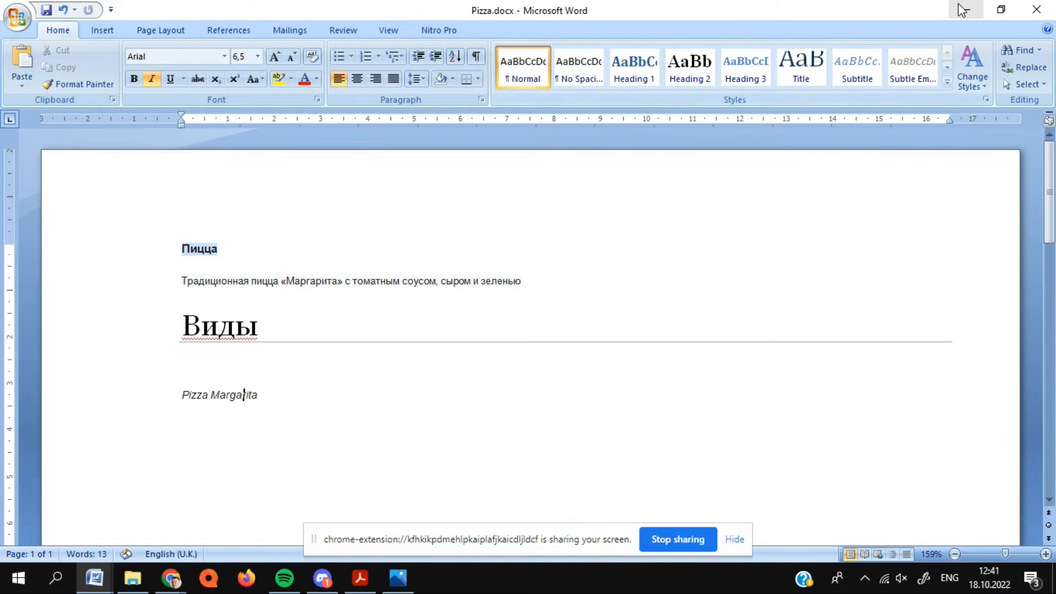
{"action": "left_click", "coordinate": [172, 578]}
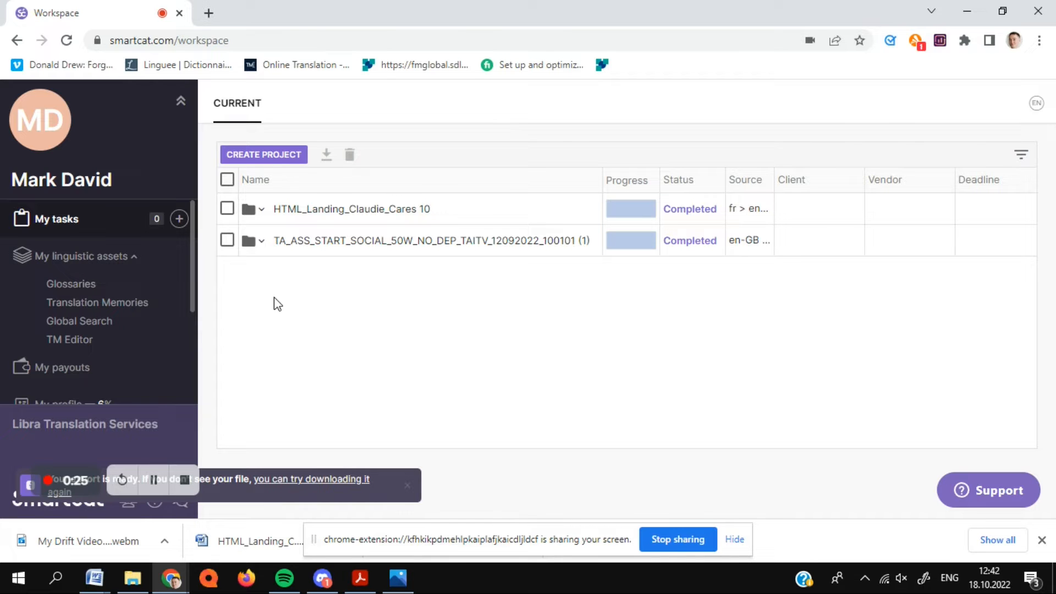
{"action": "mouse_move", "coordinate": [286, 270]}
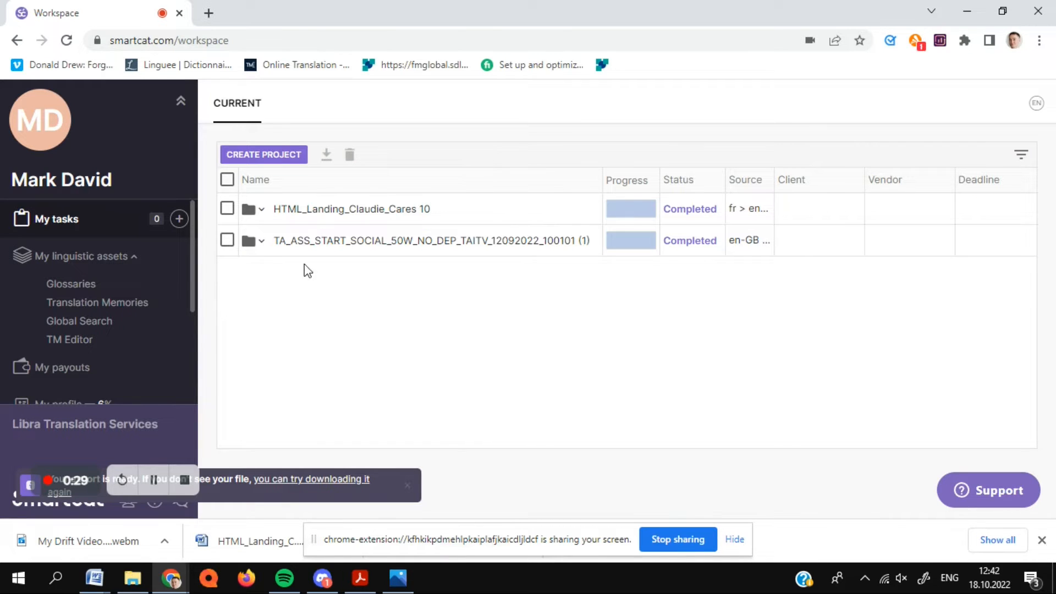
{"action": "mouse_move", "coordinate": [263, 154]}
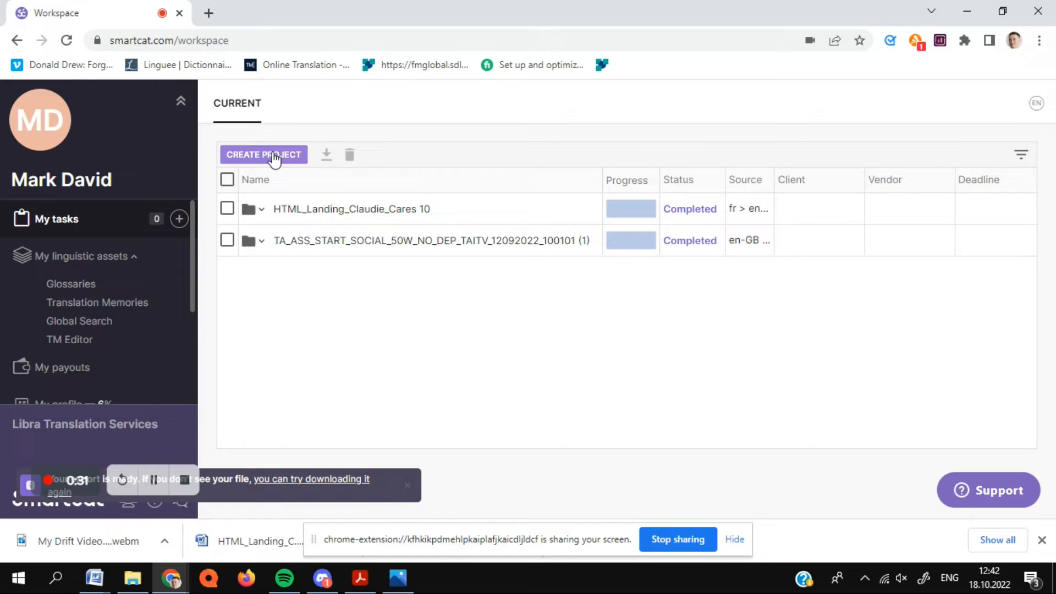
Start a new Smartcat project and upload Pizza.docx as its document.
{"action": "left_click", "coordinate": [263, 154]}
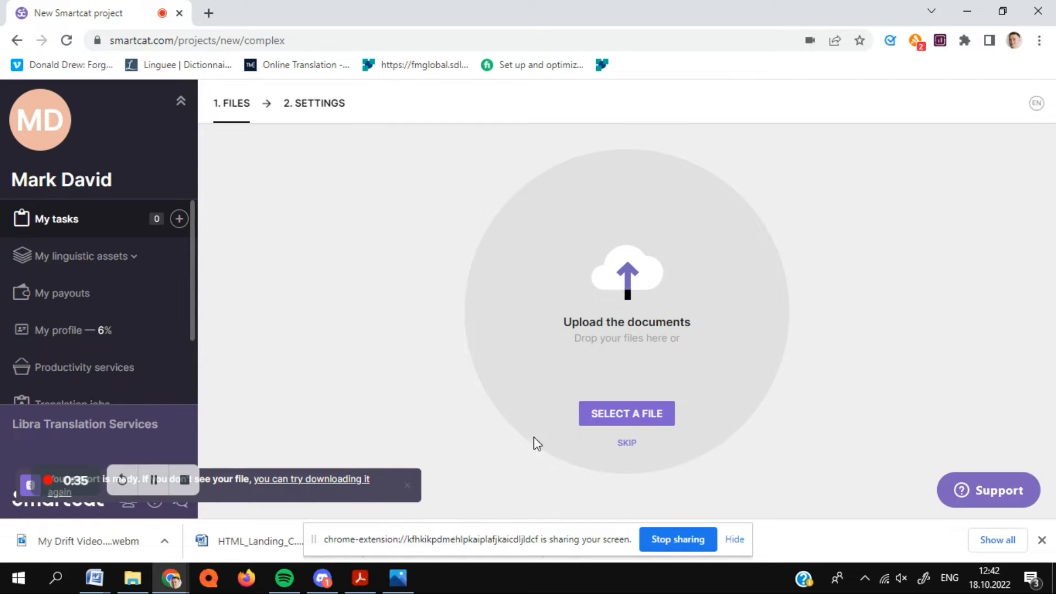
{"action": "left_click", "coordinate": [626, 414]}
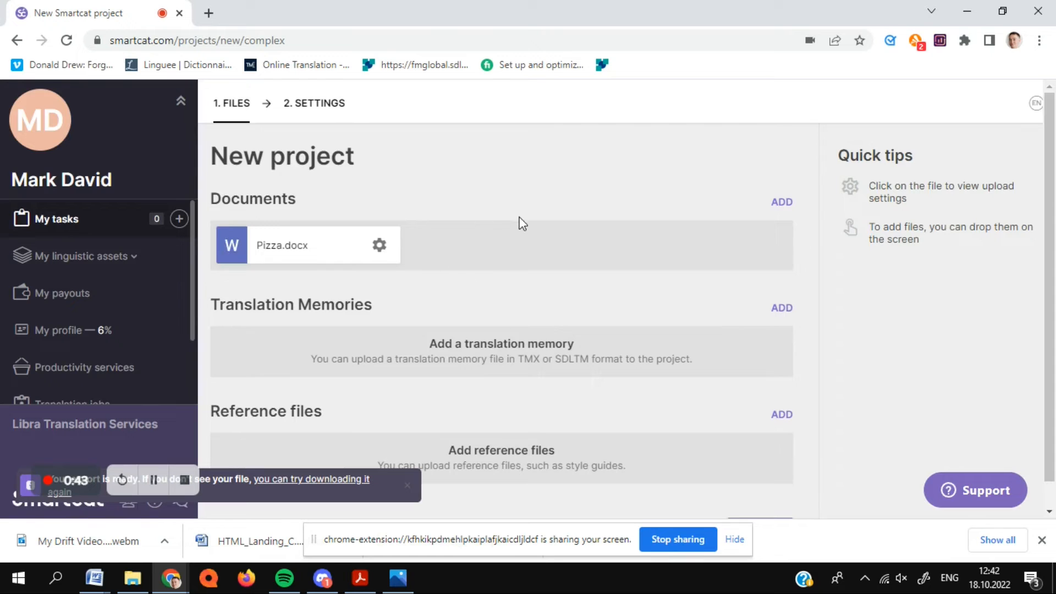
{"action": "scroll", "scroll_direction": "down", "scroll_amount": 3}
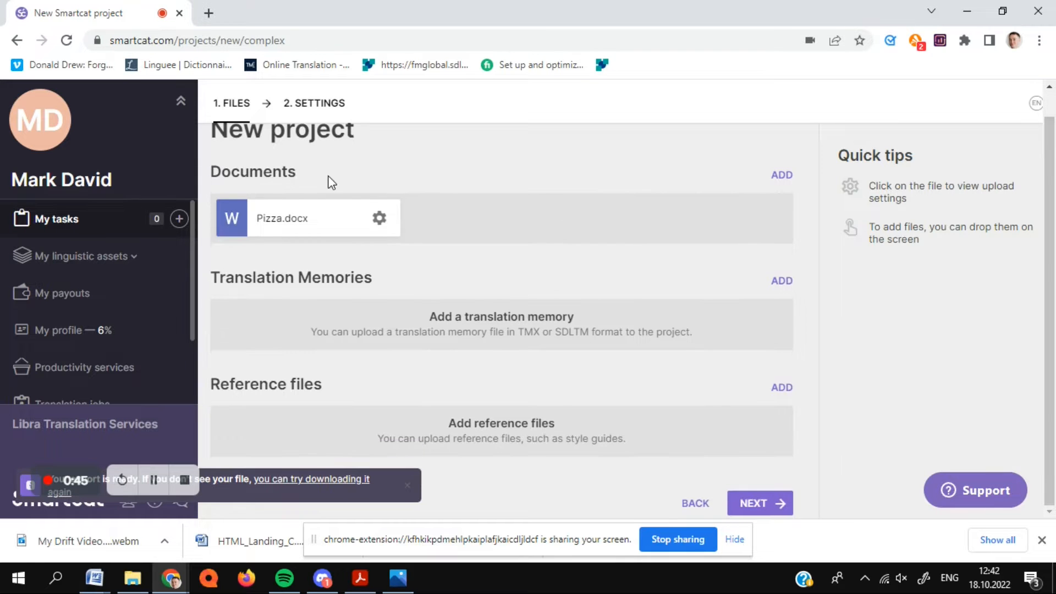
{"action": "mouse_move", "coordinate": [430, 274]}
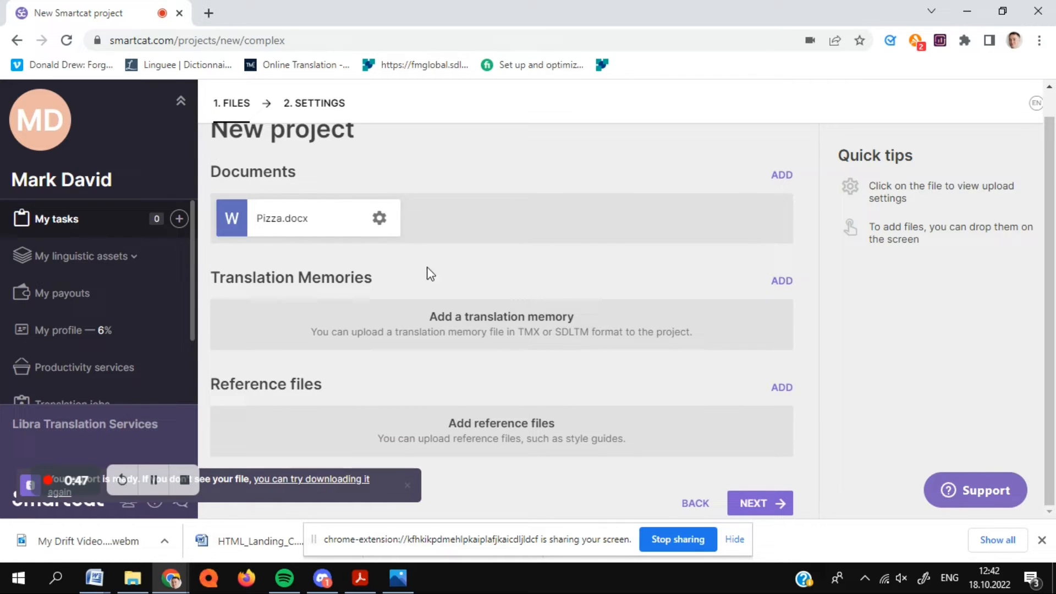
{"action": "mouse_move", "coordinate": [428, 278]}
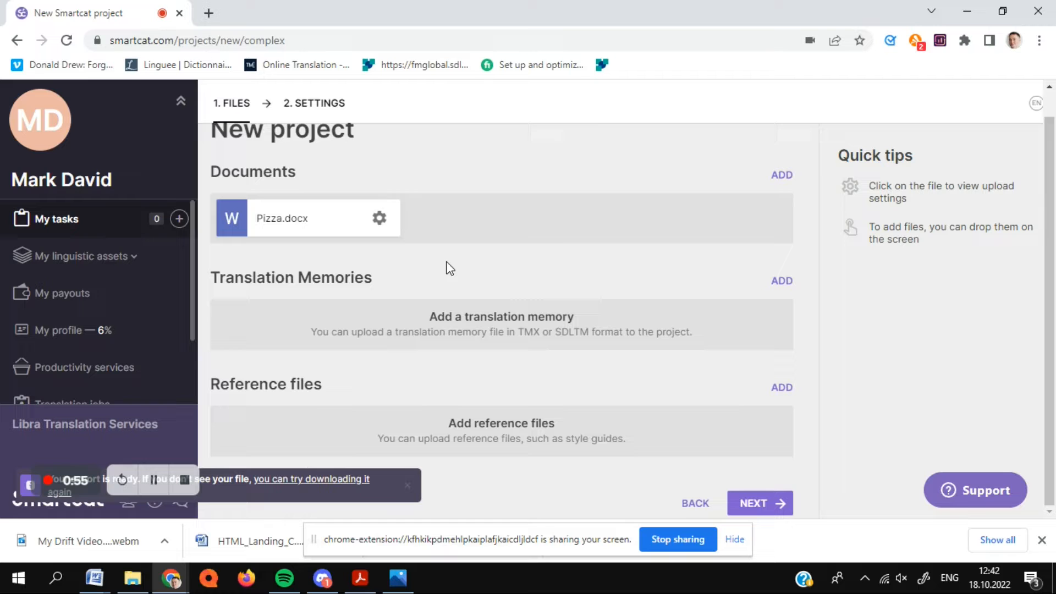
{"action": "mouse_move", "coordinate": [281, 343]}
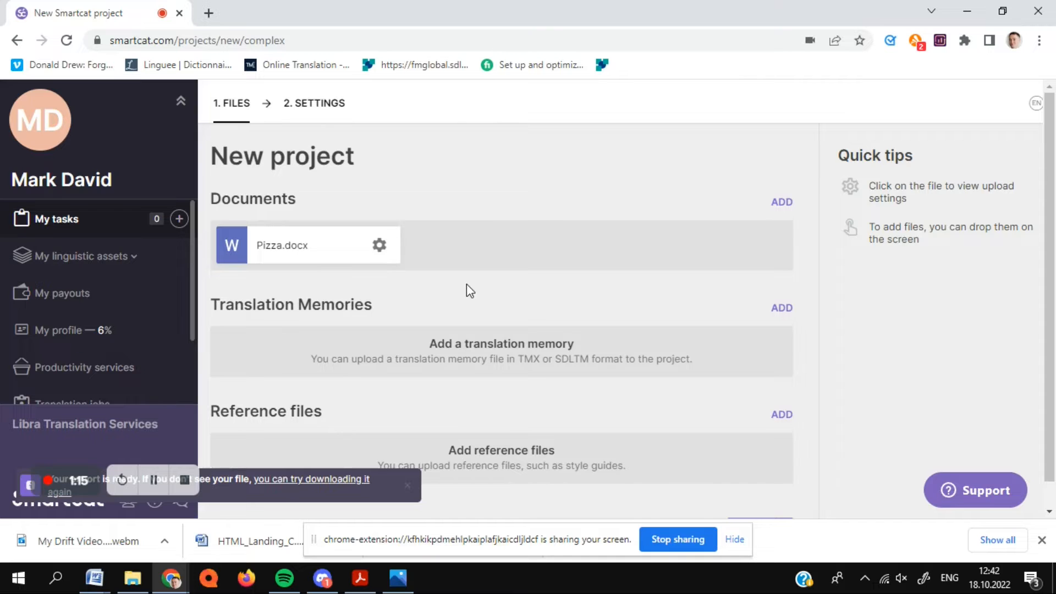
{"action": "scroll", "scroll_direction": "down", "scroll_amount": 3}
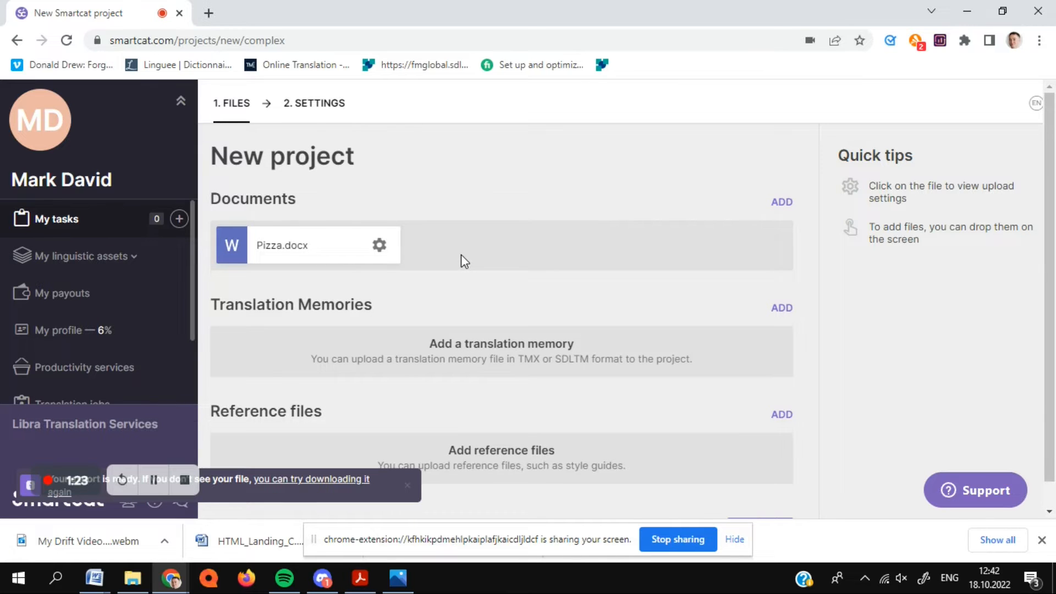
{"action": "scroll", "scroll_direction": "down", "scroll_amount": 3}
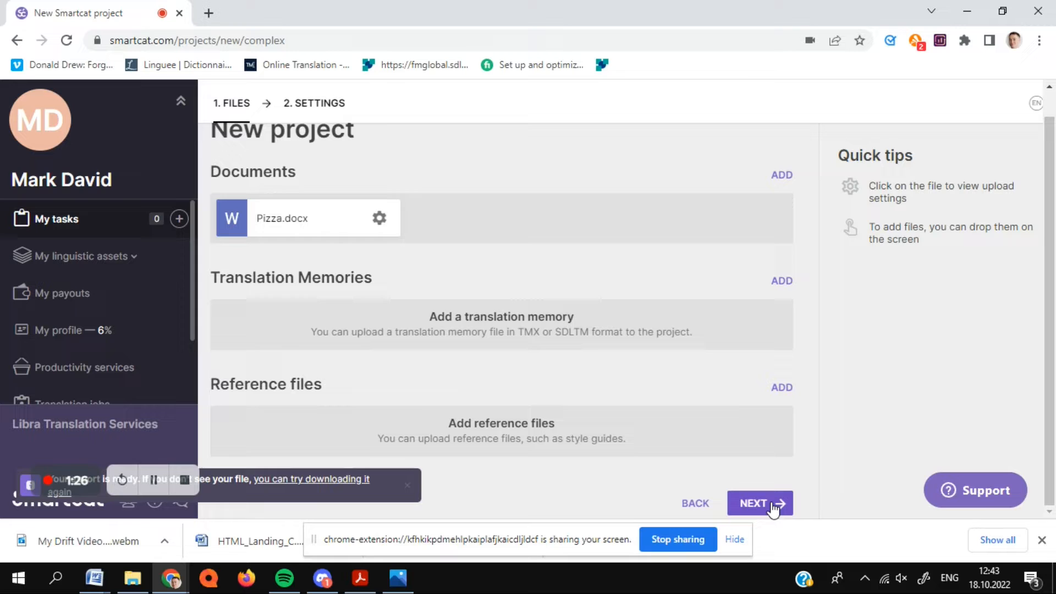
Name the project Pizza, with Russian source and English (United Kingdom) target.
{"action": "left_click", "coordinate": [759, 503]}
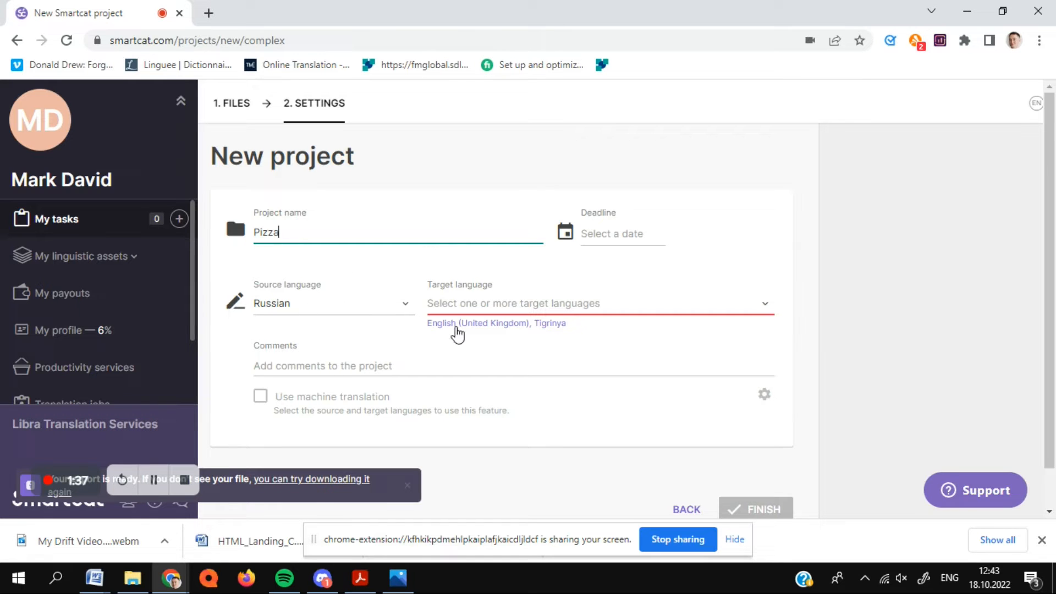
{"action": "left_click", "coordinate": [479, 323]}
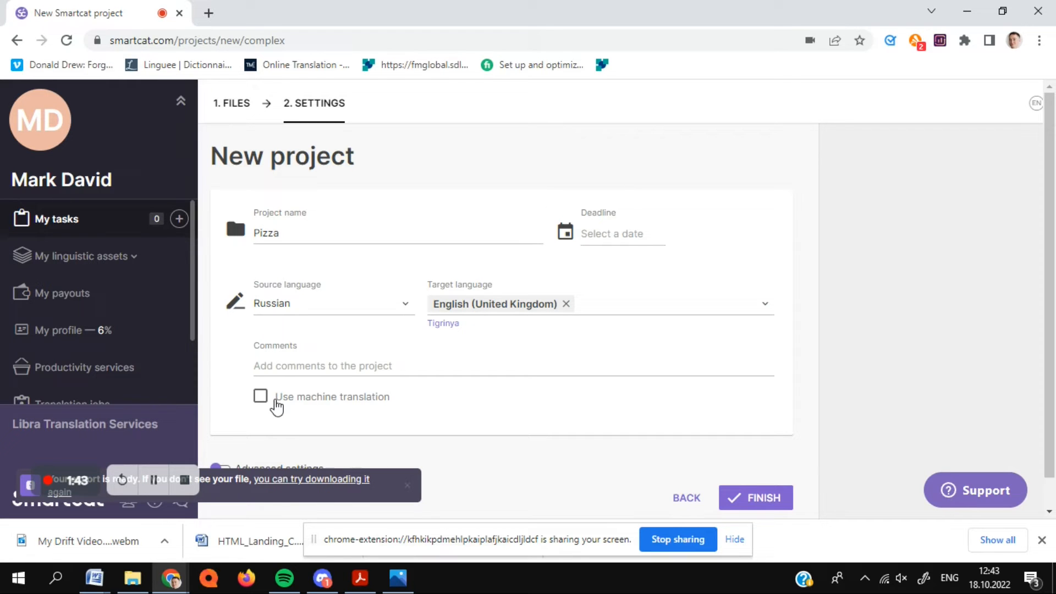
{"action": "mouse_move", "coordinate": [538, 413]}
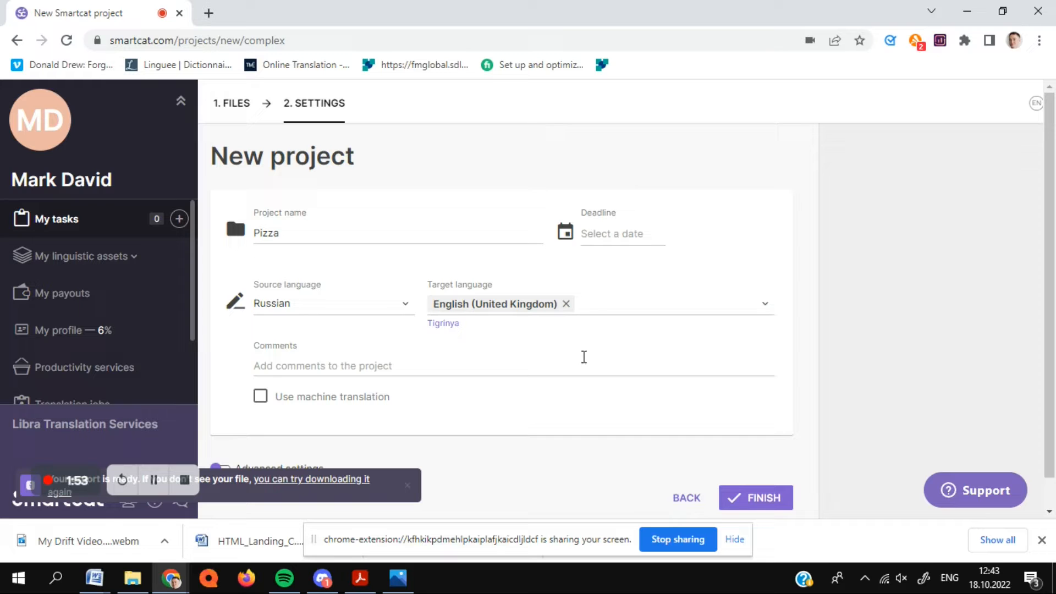
{"action": "scroll", "scroll_direction": "down", "scroll_amount": 3}
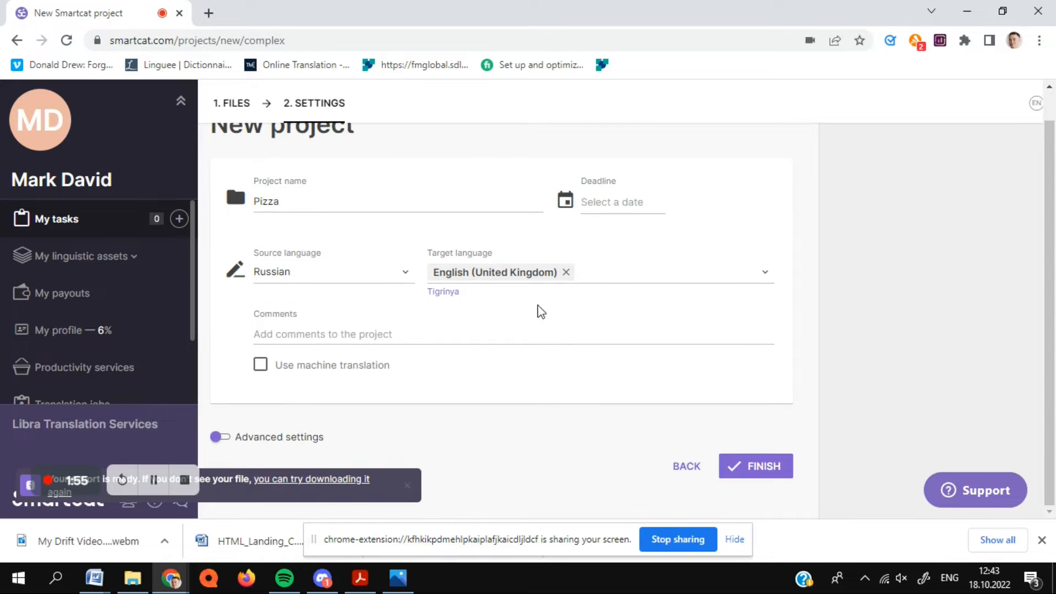
{"action": "mouse_move", "coordinate": [566, 359]}
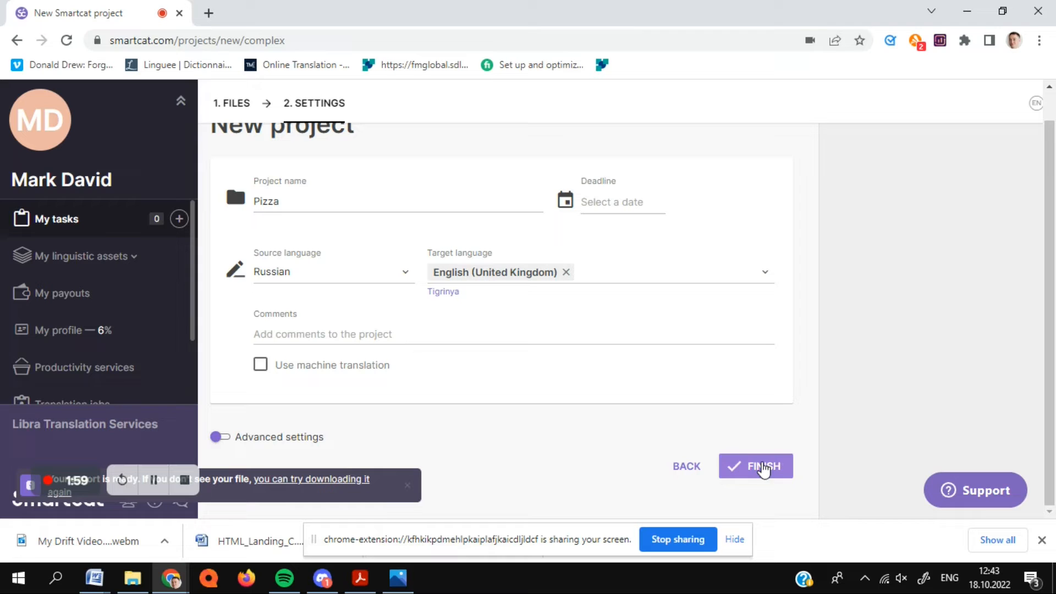
{"action": "mouse_move", "coordinate": [748, 430]}
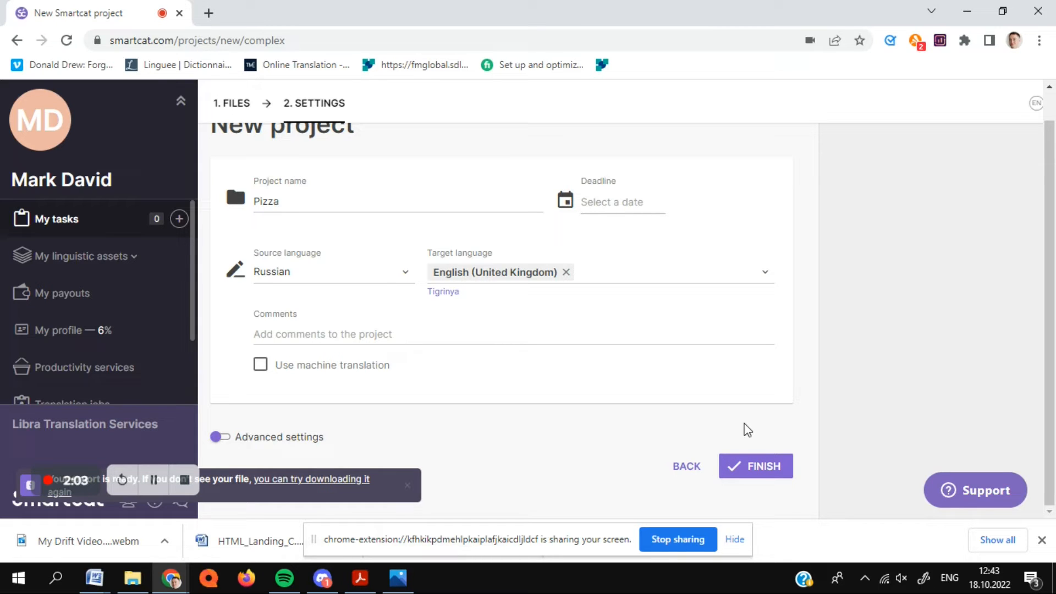
Finish creating the Pizza project and open Pizza.docx from its Files tab.
{"action": "left_click", "coordinate": [755, 466]}
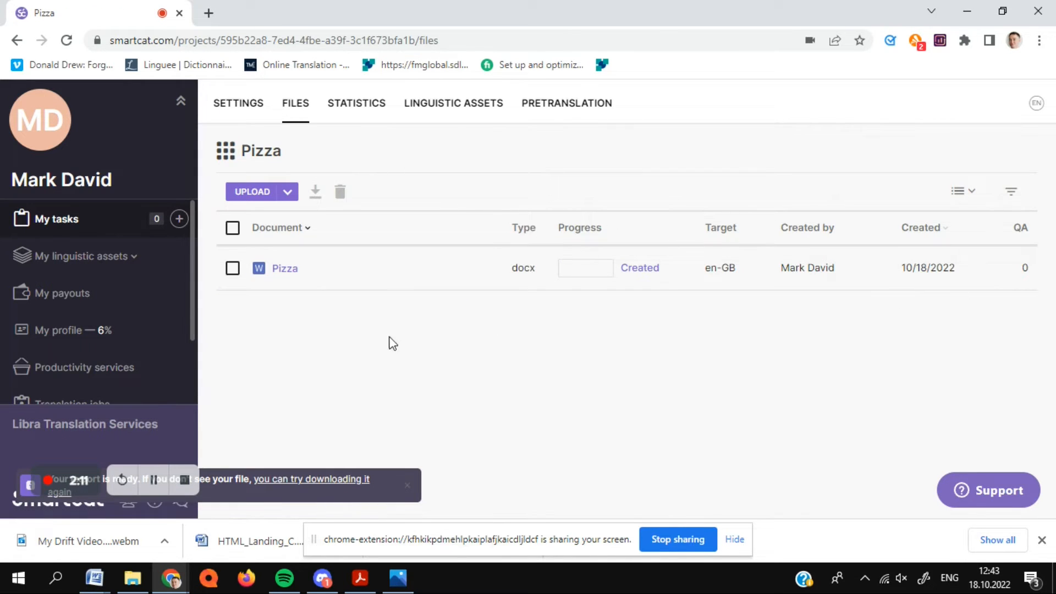
{"action": "left_click", "coordinate": [284, 268]}
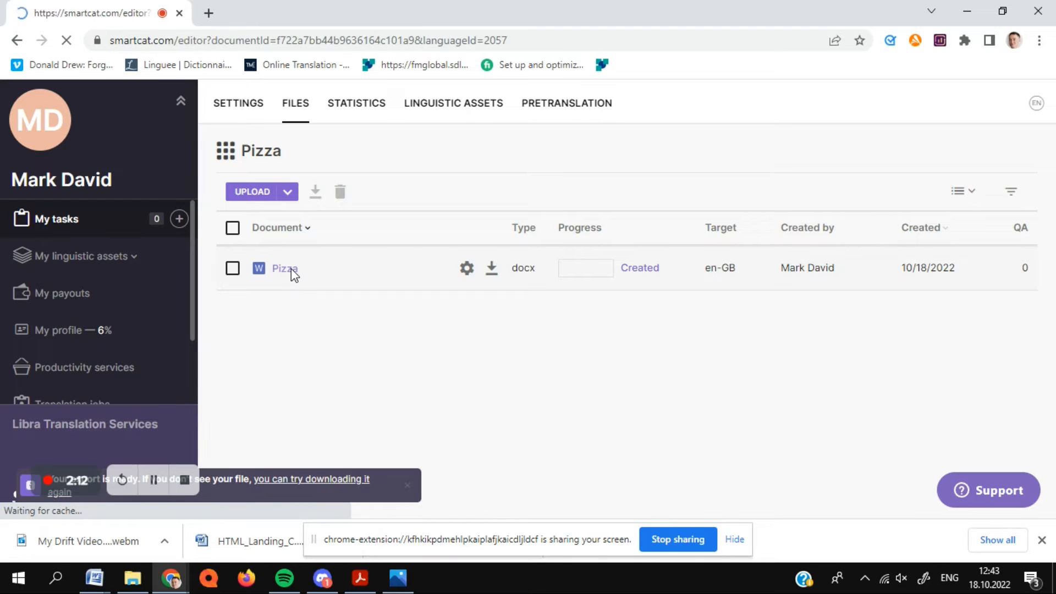
Load Pizza.docx in the editor and place the cursor in the first target cell.
{"action": "left_click", "coordinate": [284, 268]}
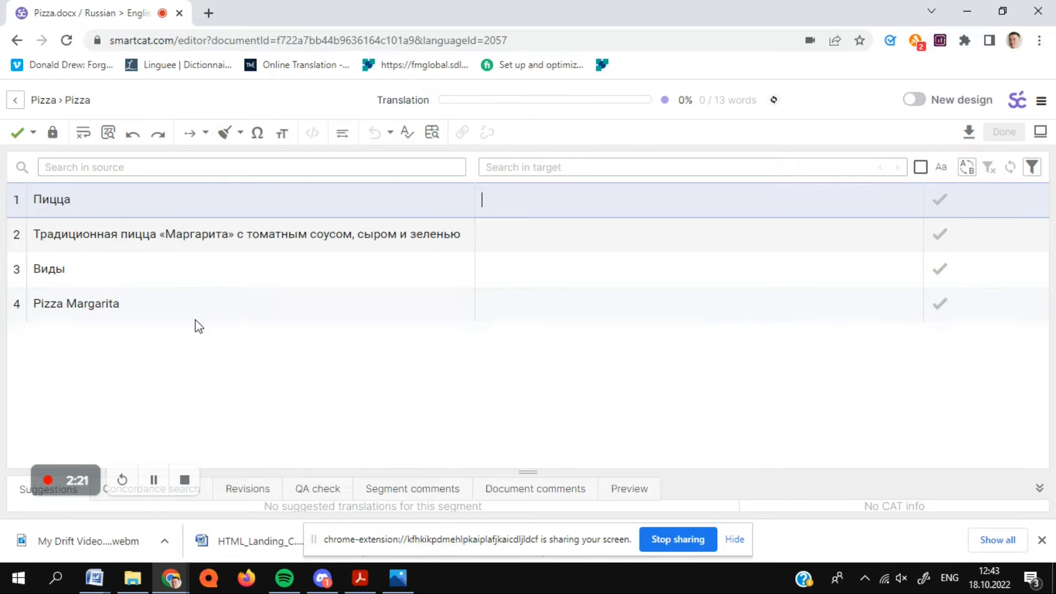
{"action": "mouse_move", "coordinate": [205, 328]}
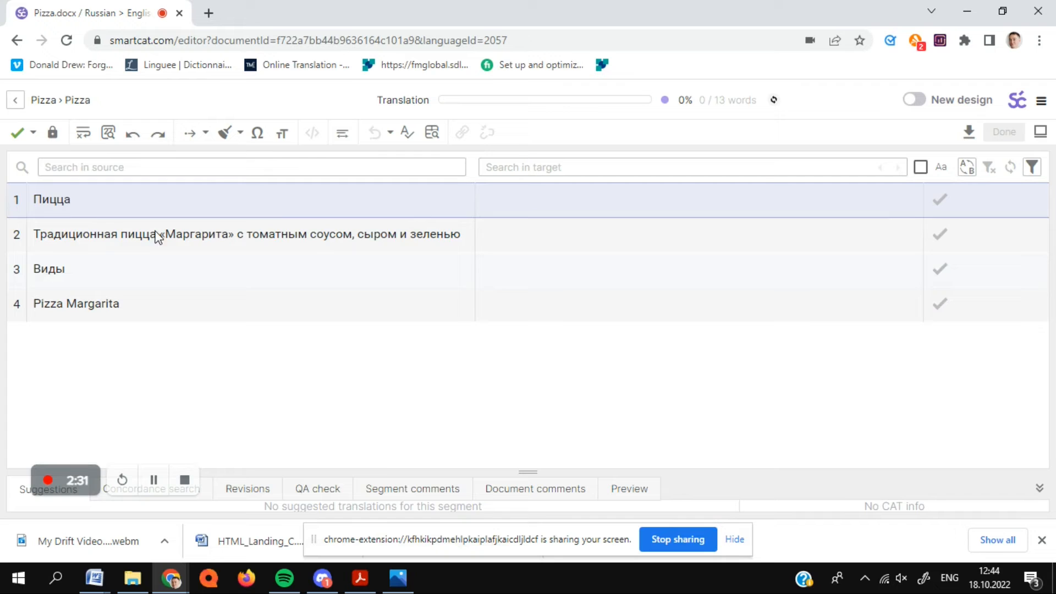
{"action": "left_click", "coordinate": [539, 199]}
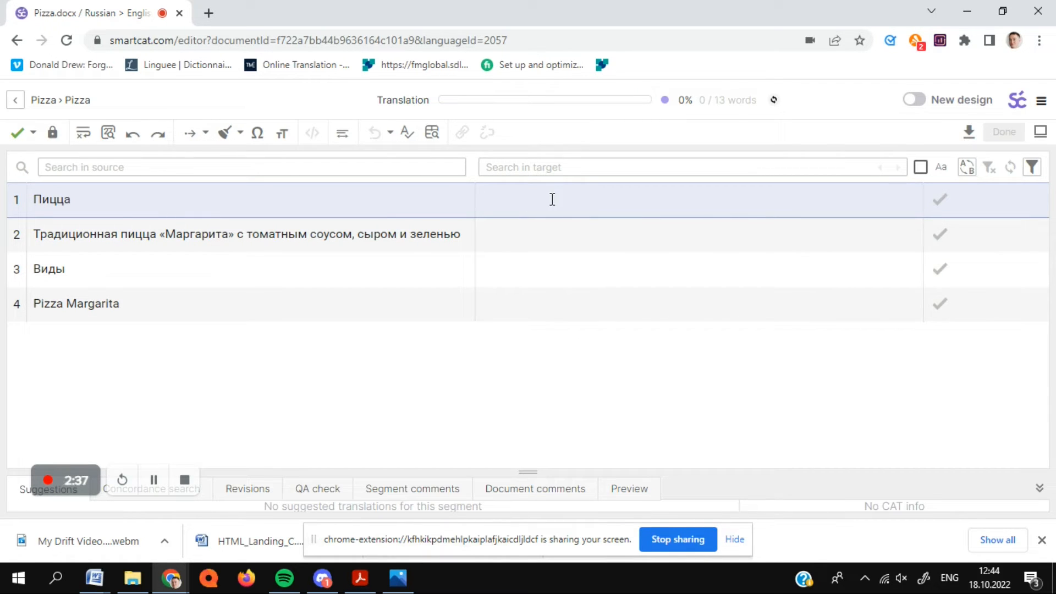
Translate row 1 as 'Pizza', row 2 as the Margarita pizza description, row 3 as 'Types'.
{"action": "type", "text": "Pizza"}
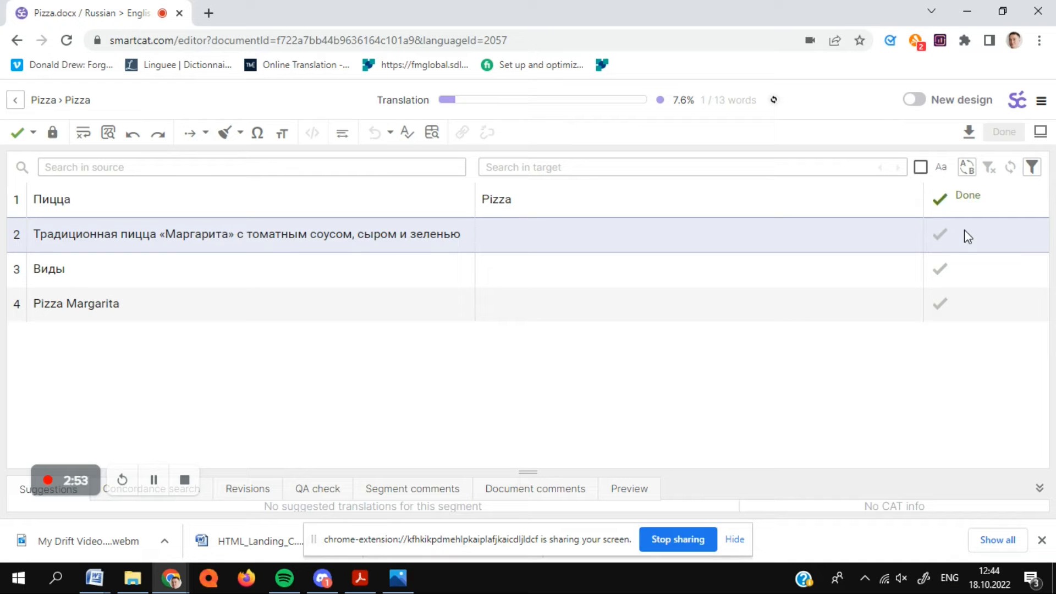
{"action": "left_click", "coordinate": [547, 227]}
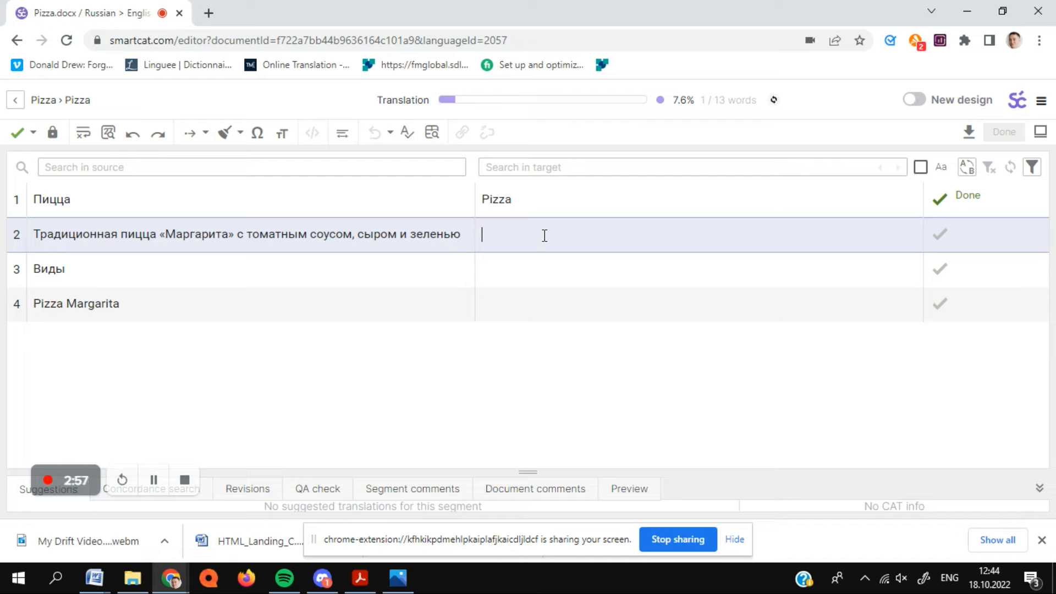
{"action": "type", "text": "Traditional Marg"}
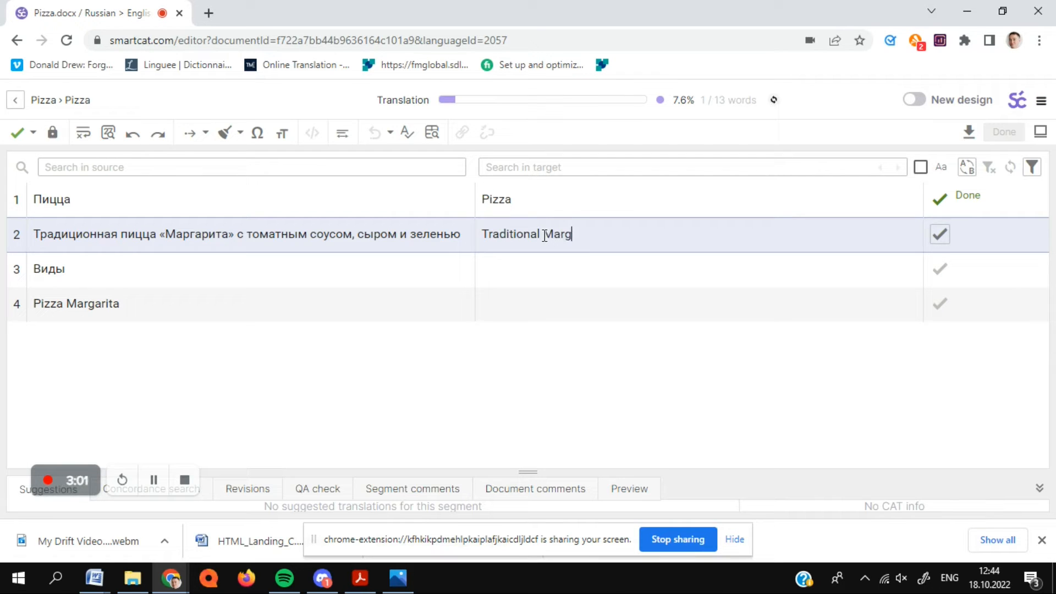
{"action": "type", "text": "arita pi"}
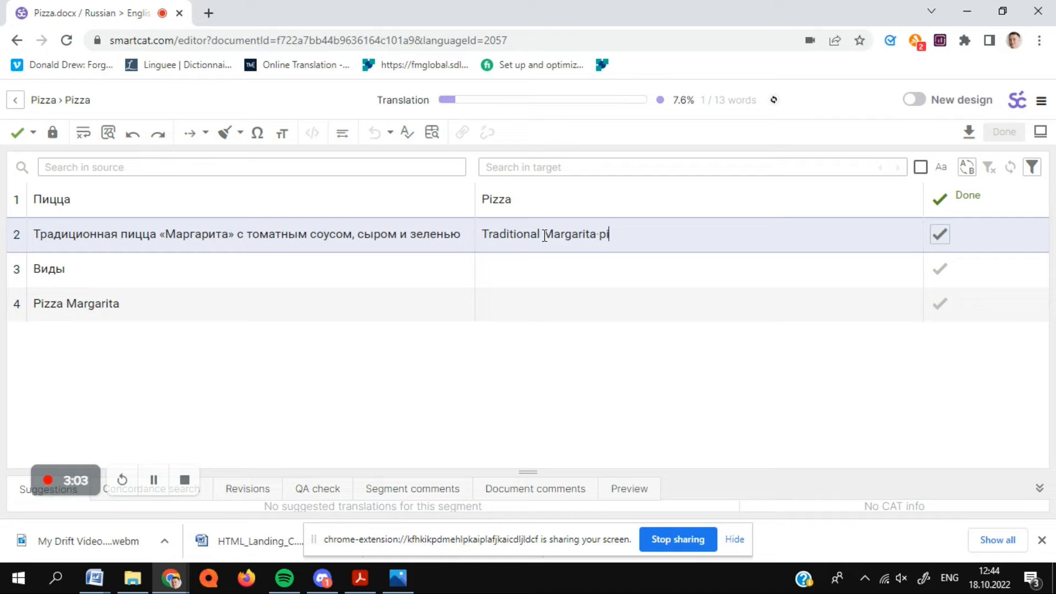
{"action": "type", "text": "zza"}
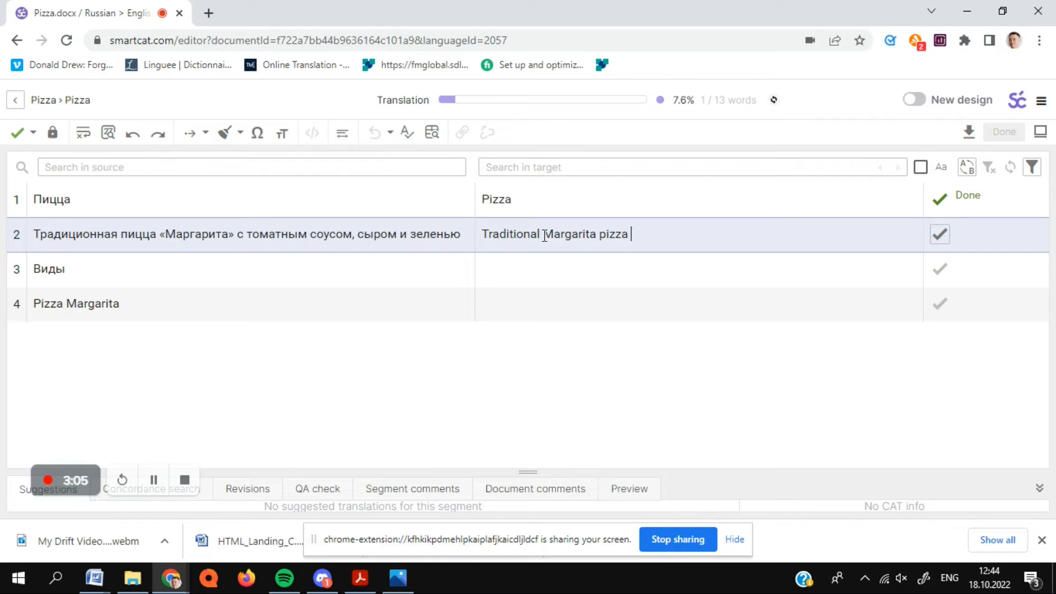
{"action": "type", "text": "with tomat"}
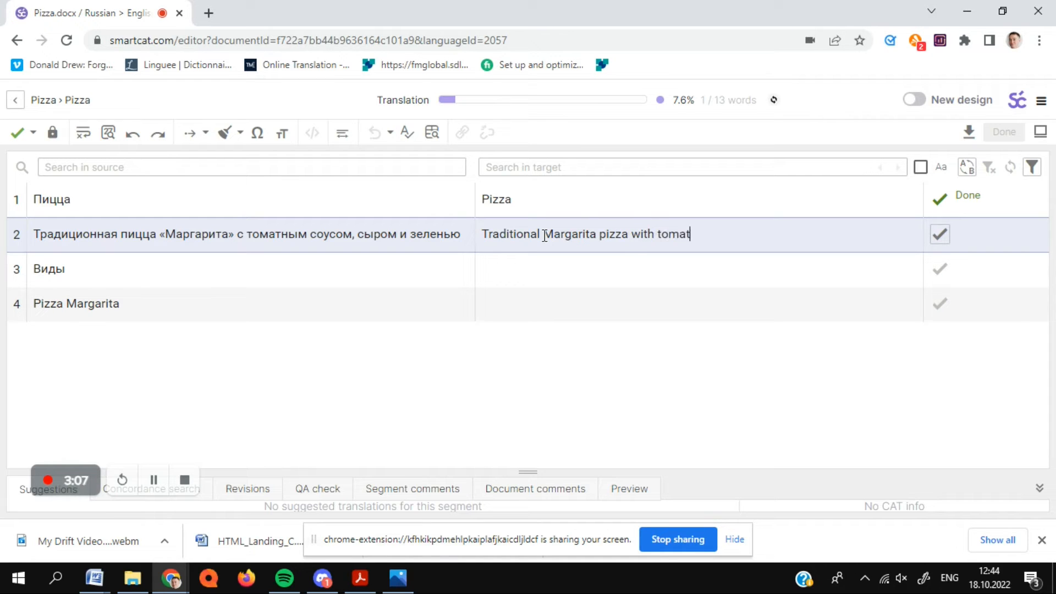
{"action": "type", "text": "o sa"}
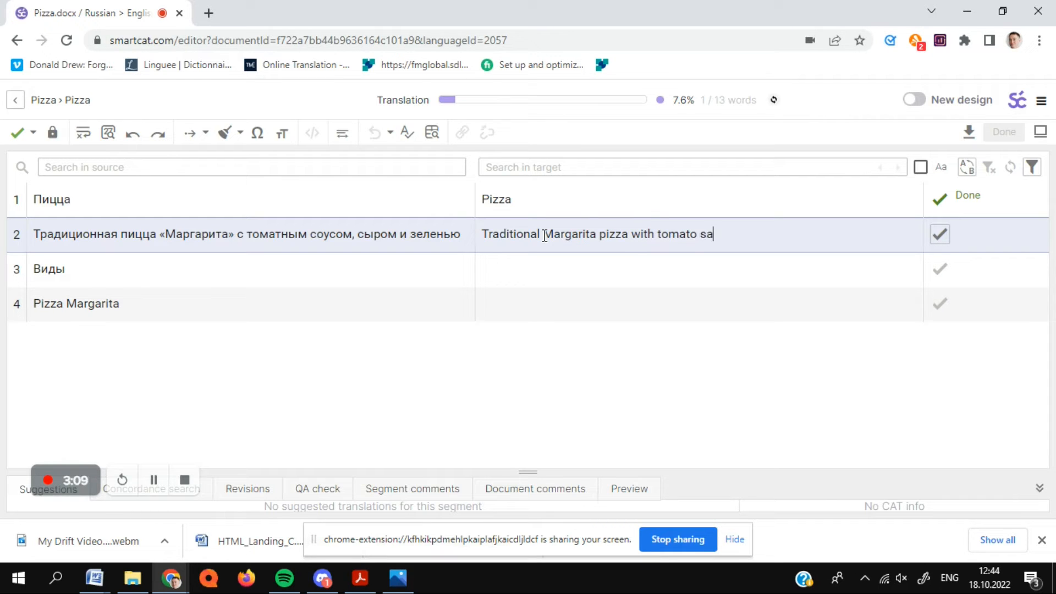
{"action": "type", "text": "c"}
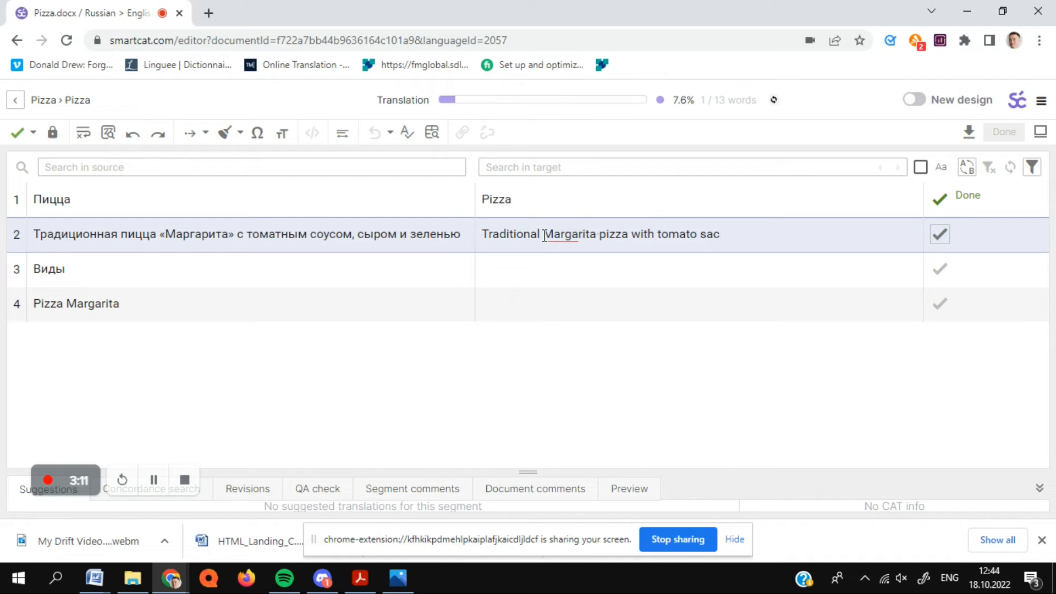
{"action": "type", "text": "e,"}
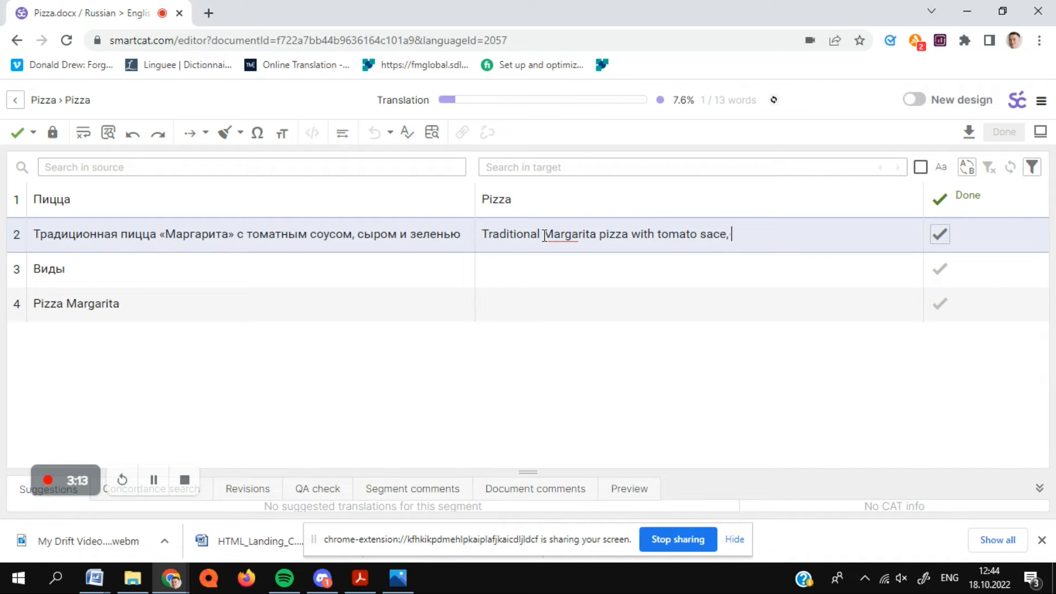
{"action": "type", "text": "cheese and"}
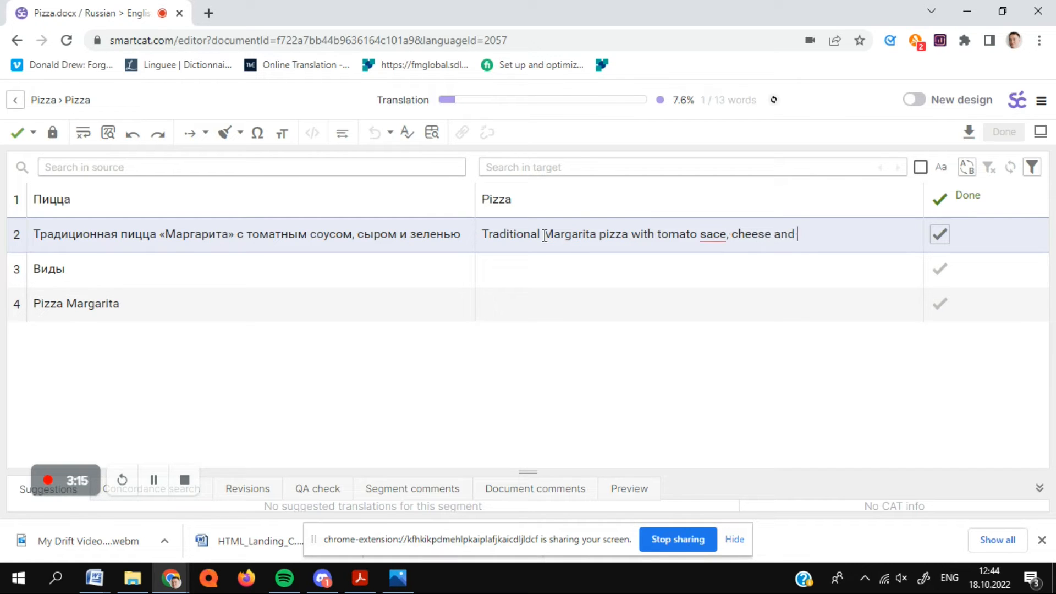
{"action": "type", "text": "herbs"}
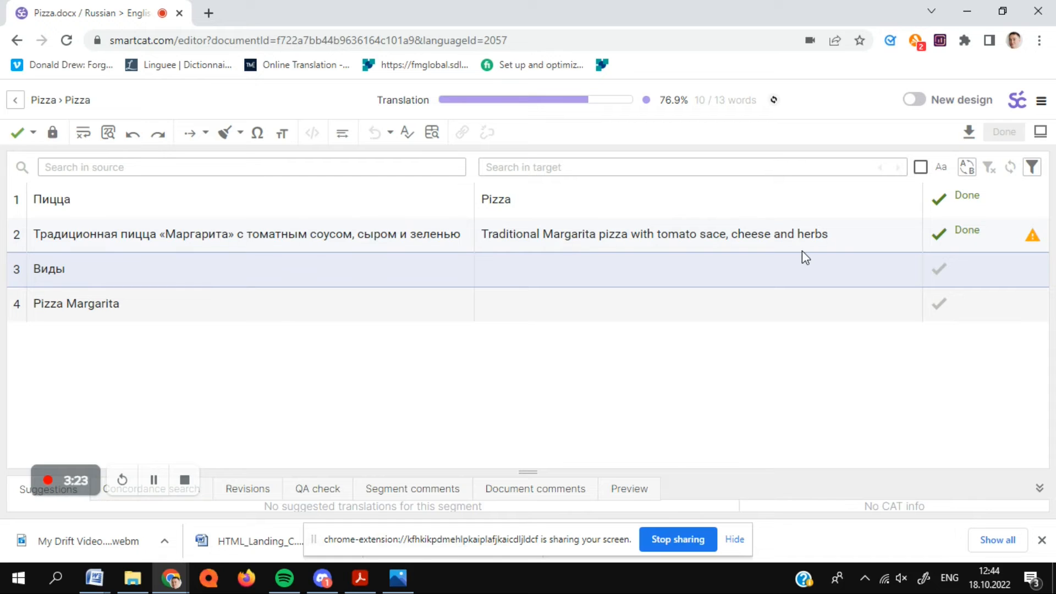
{"action": "mouse_move", "coordinate": [1023, 255]}
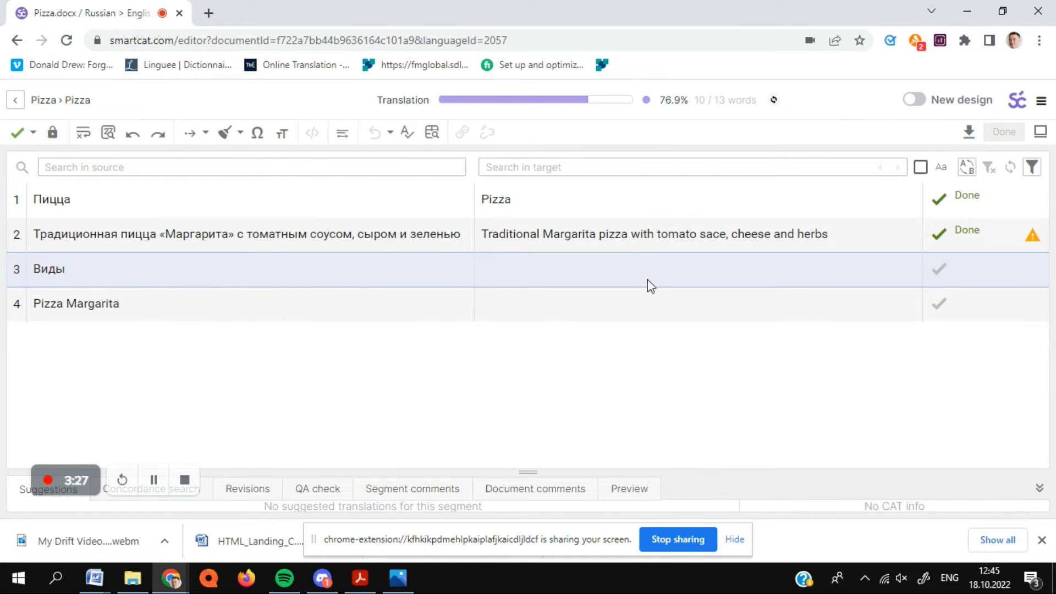
{"action": "type", "text": "Types"}
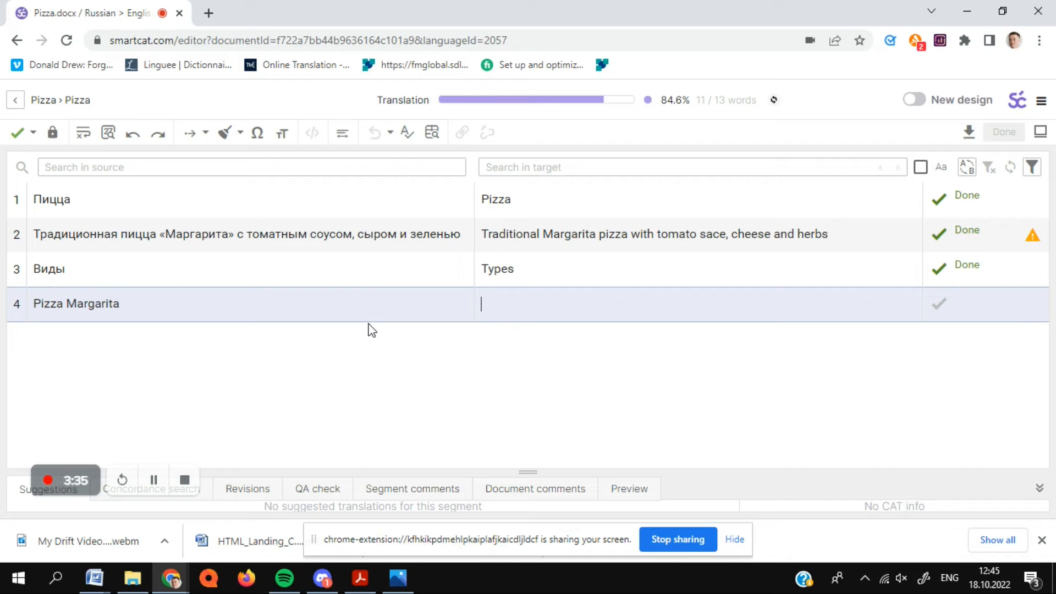
{"action": "mouse_move", "coordinate": [142, 328]}
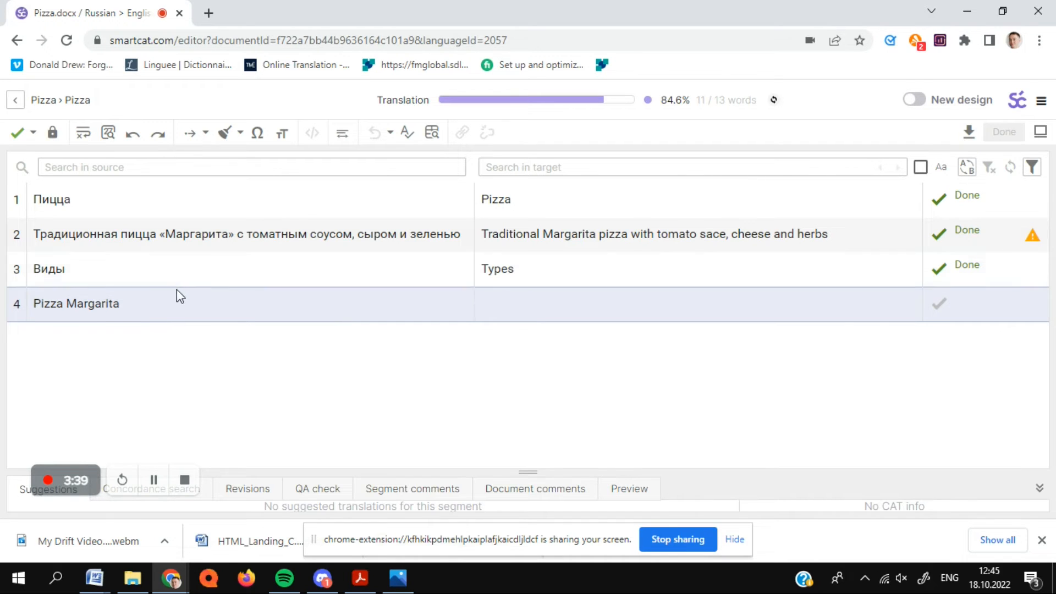
Translate row 4 as 'Pizza Margarita' and confirm it, reaching 100%.
{"action": "type", "text": "Pizza Margarita"}
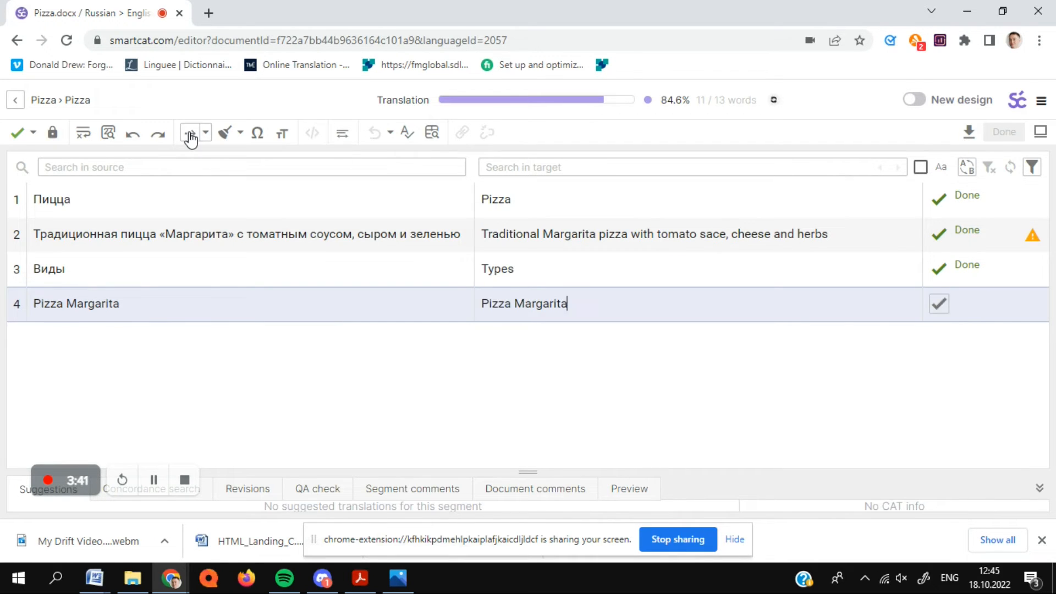
{"action": "left_click", "coordinate": [191, 133]}
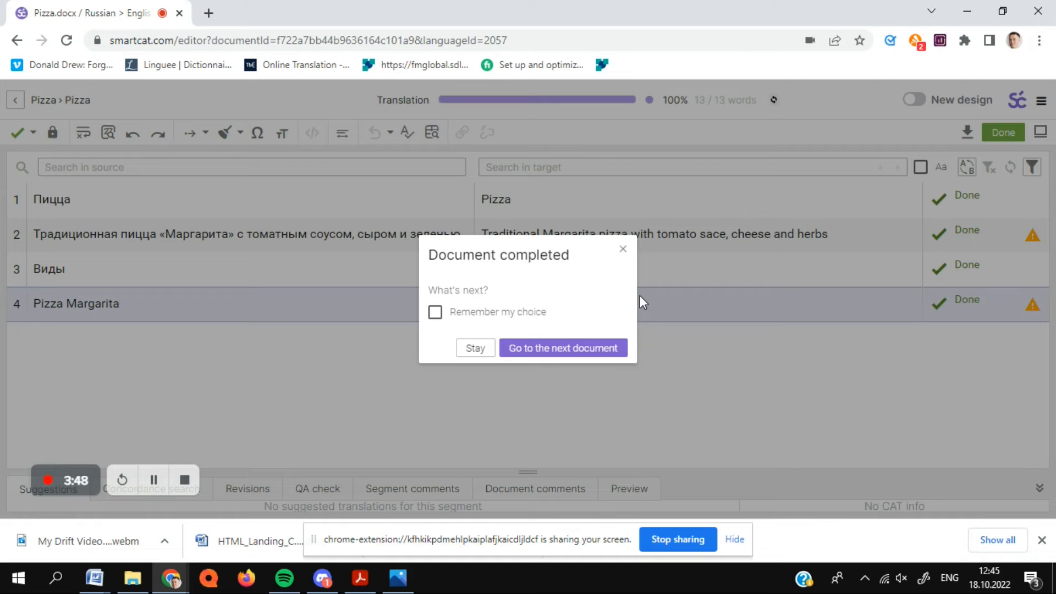
{"action": "mouse_move", "coordinate": [522, 333]}
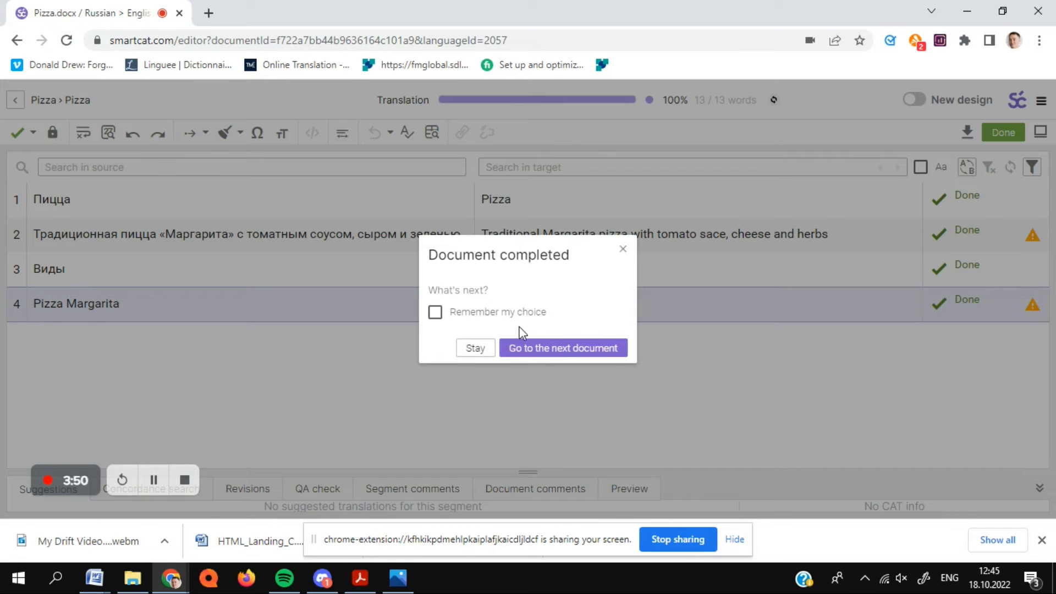
Choose Stay in the Document completed dialog to remain in the editor.
{"action": "left_click", "coordinate": [475, 348]}
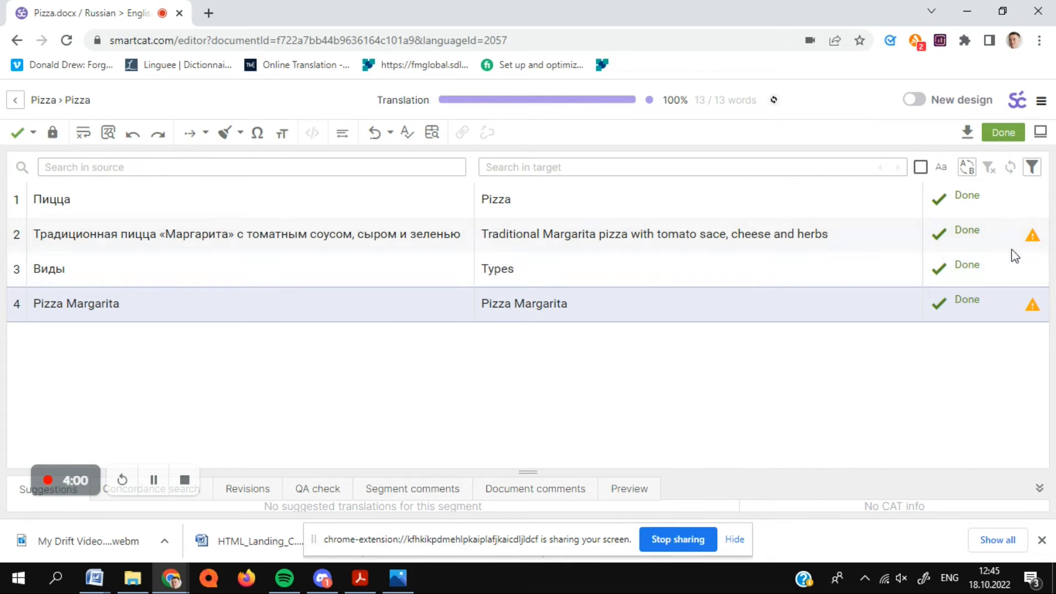
{"action": "mouse_move", "coordinate": [1031, 234]}
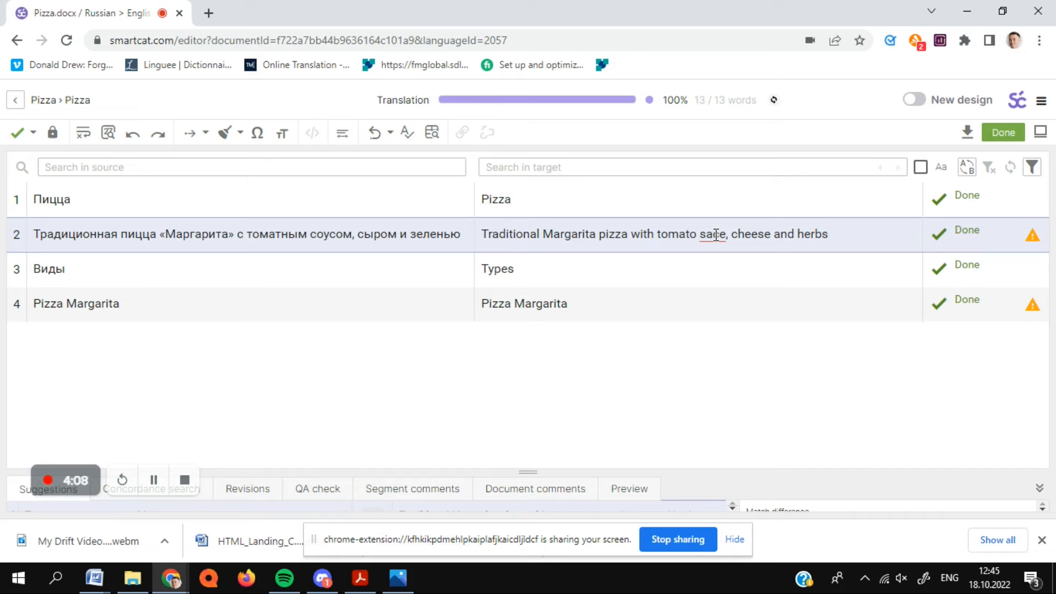
Replace the misspelled 'sace' with the suggested 'sauce' in row 2.
{"action": "right_click", "coordinate": [713, 234]}
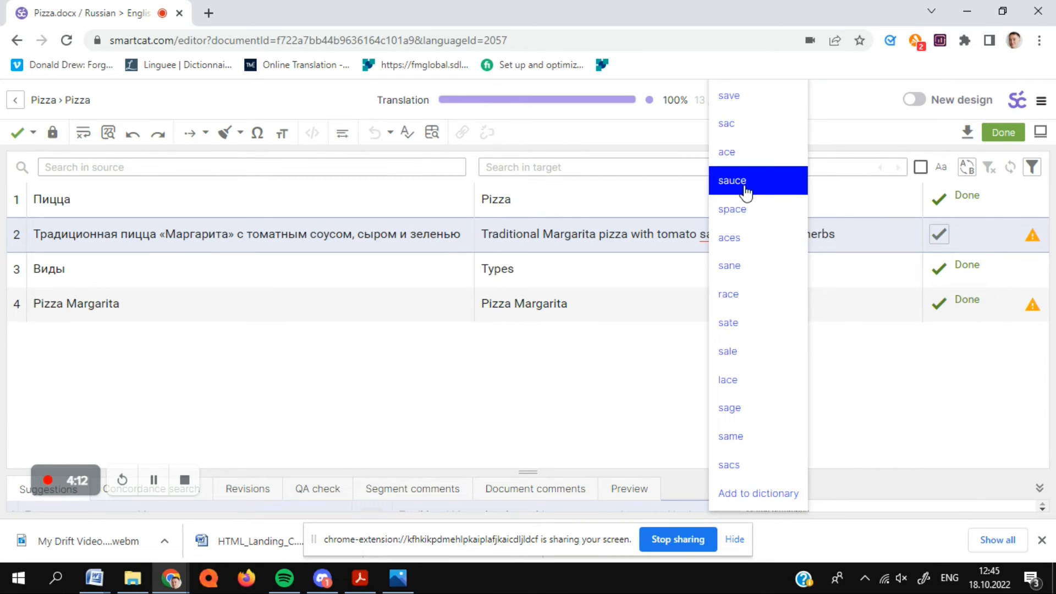
{"action": "left_click", "coordinate": [731, 180]}
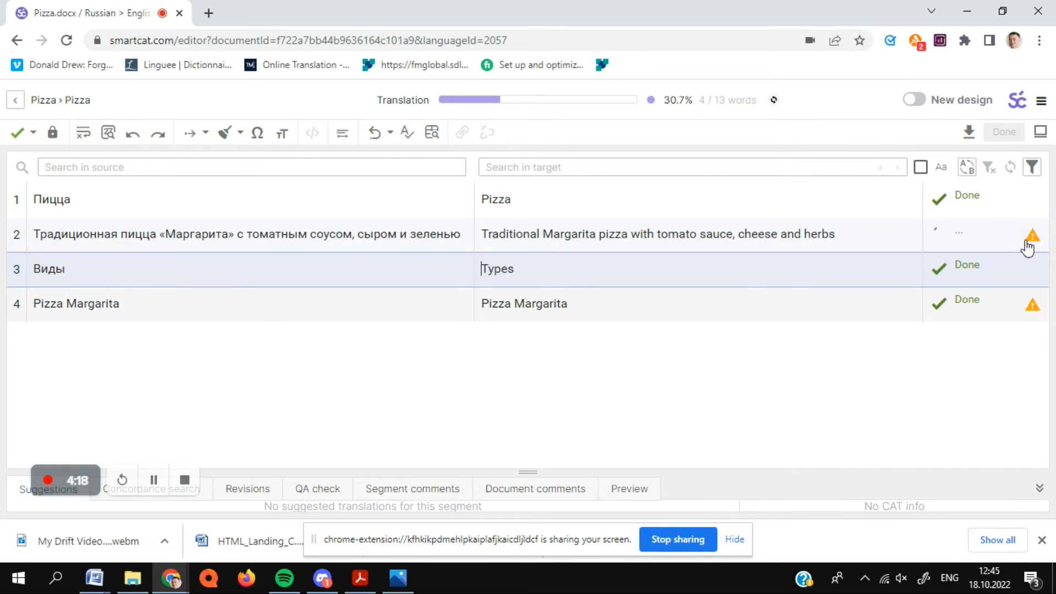
{"action": "mouse_move", "coordinate": [1031, 236]}
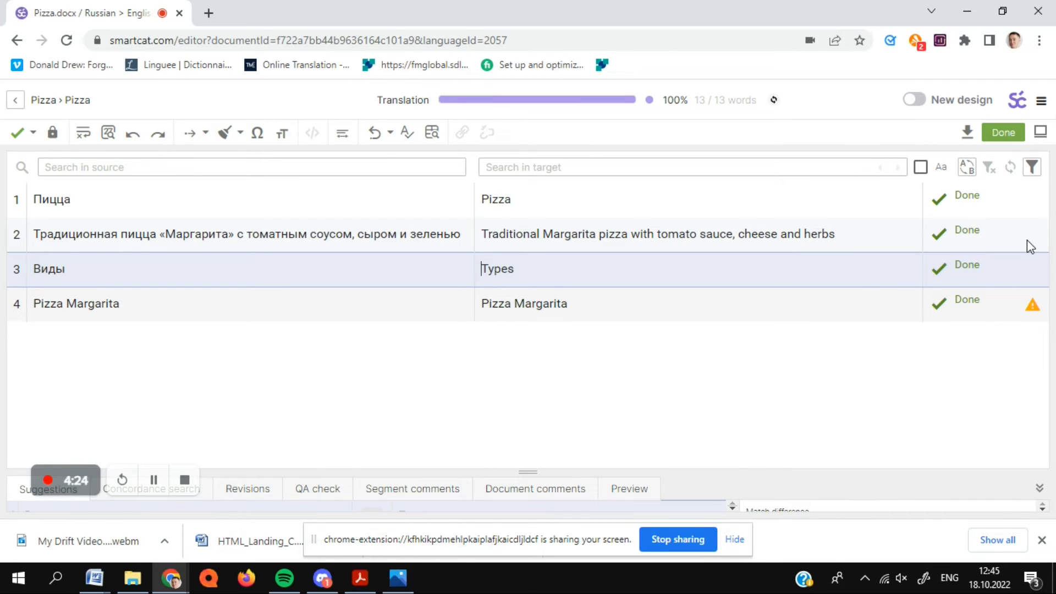
{"action": "mouse_move", "coordinate": [1032, 304]}
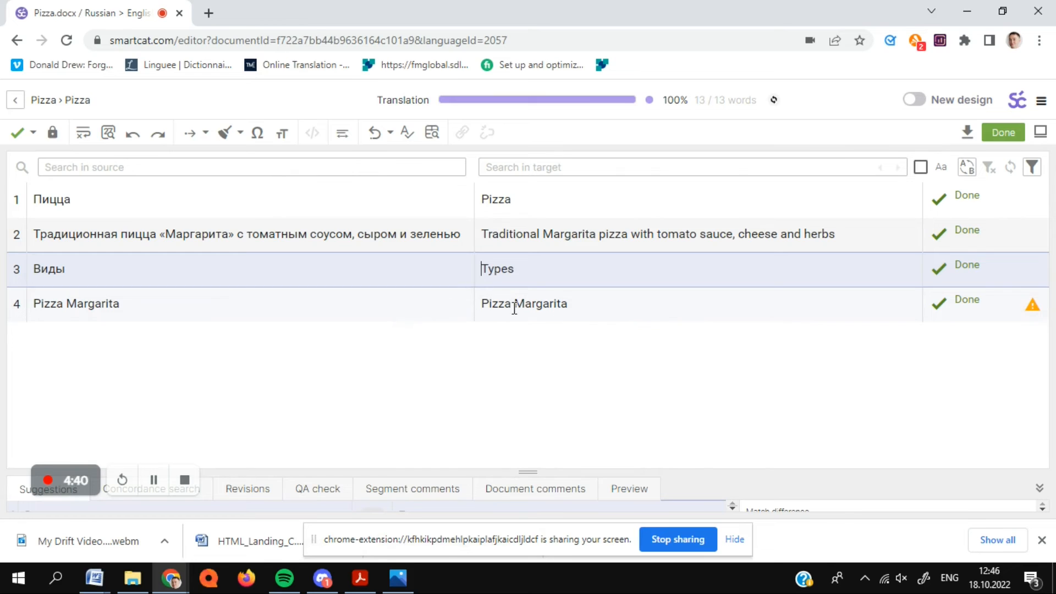
{"action": "mouse_move", "coordinate": [588, 309]}
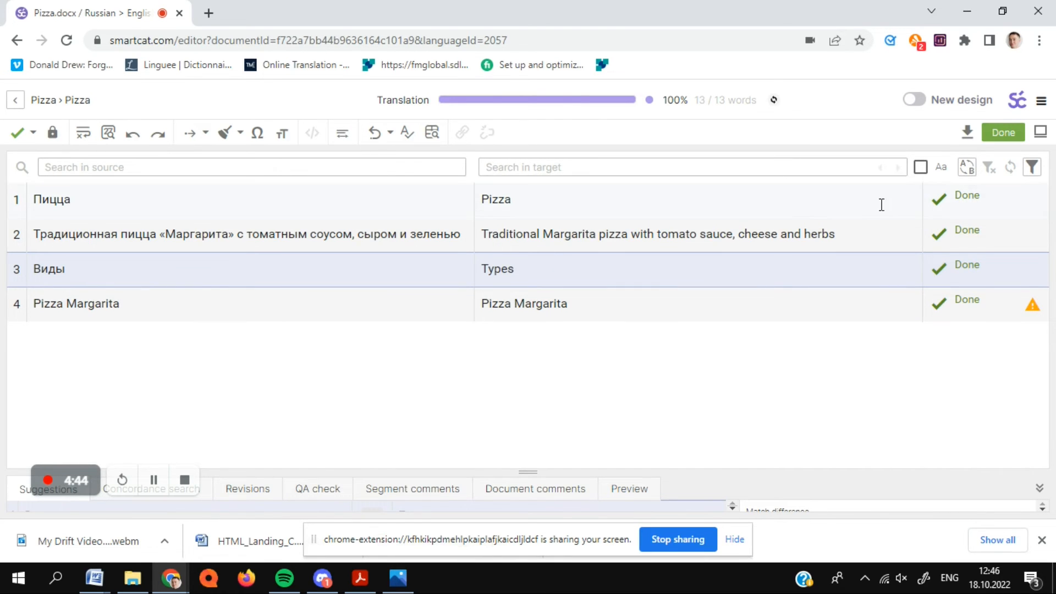
{"action": "mouse_move", "coordinate": [1032, 303]}
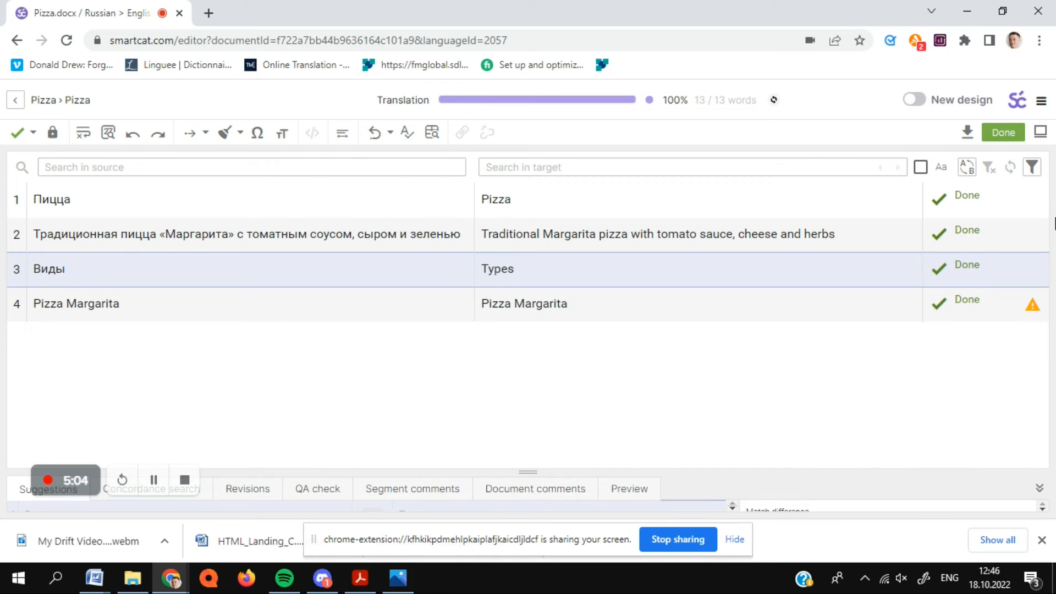
{"action": "left_click", "coordinate": [501, 275]}
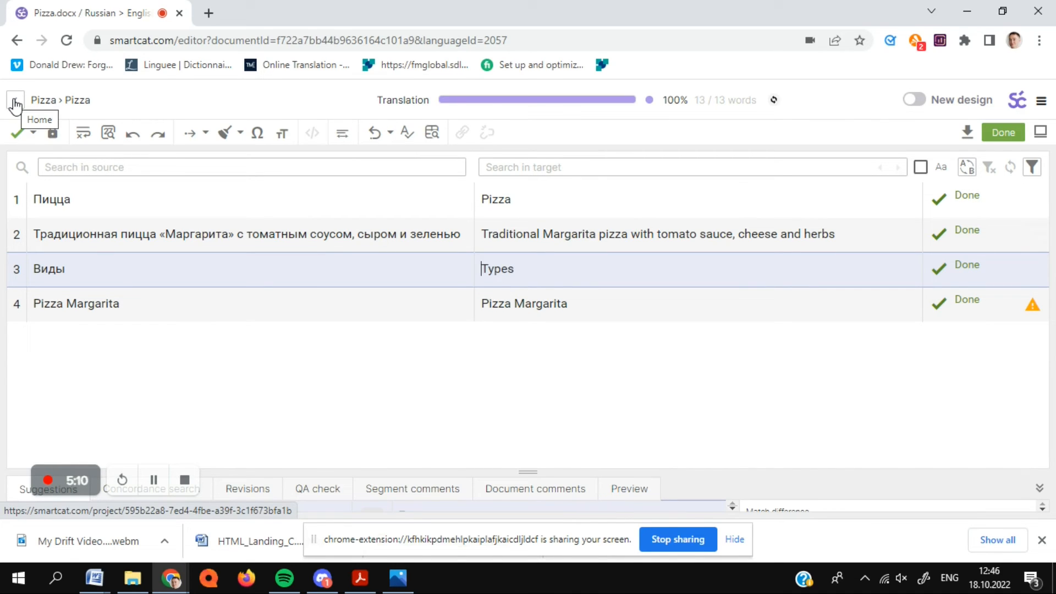
Return to the Pizza project, select the document and download its resulting file.
{"action": "left_click", "coordinate": [14, 99]}
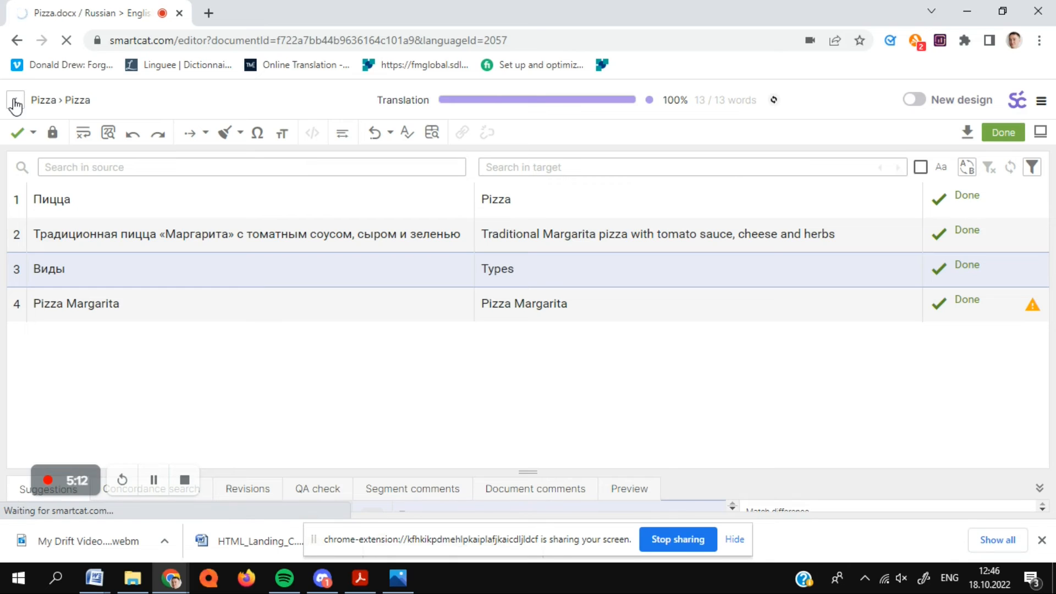
{"action": "mouse_move", "coordinate": [463, 462]}
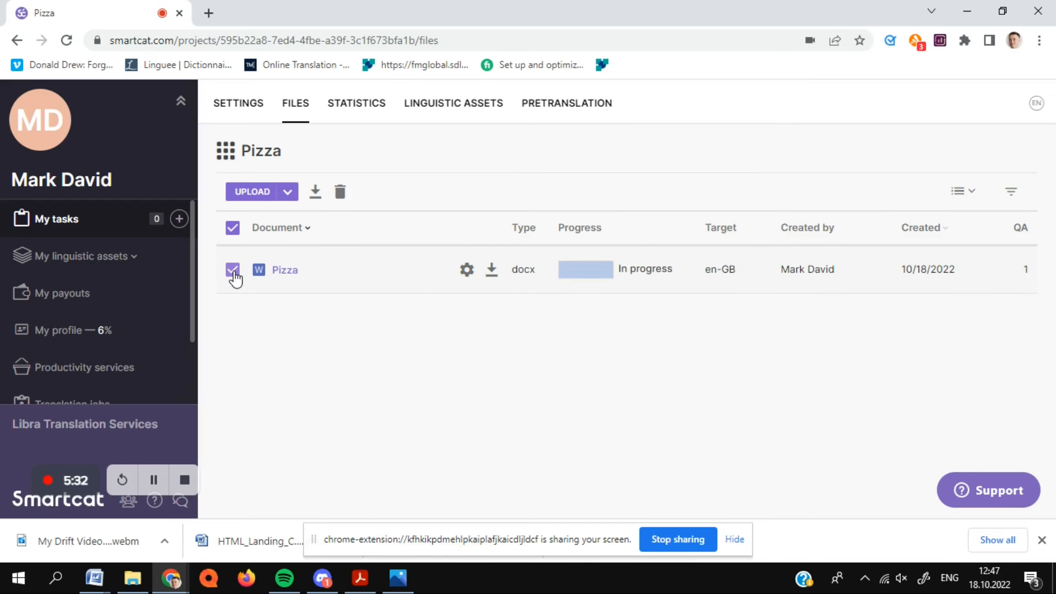
{"action": "left_click", "coordinate": [491, 270]}
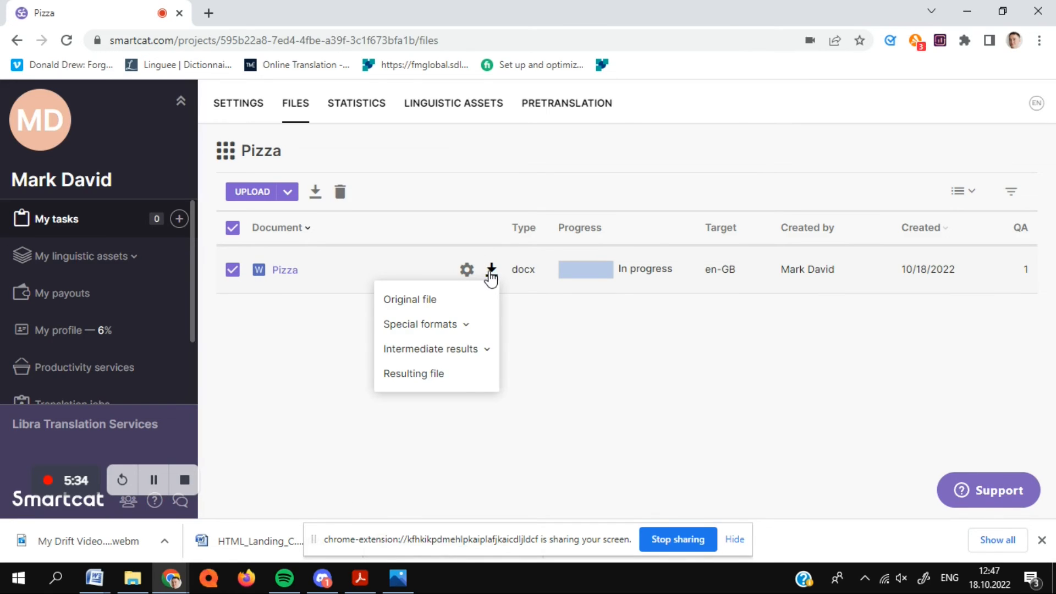
{"action": "left_click", "coordinate": [413, 373]}
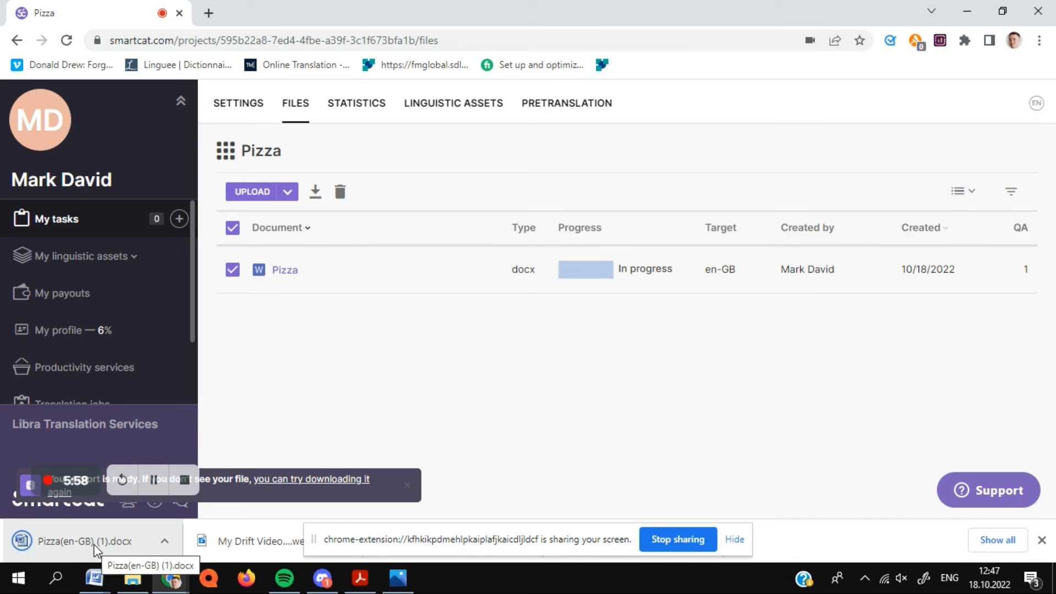
{"action": "left_click", "coordinate": [88, 541]}
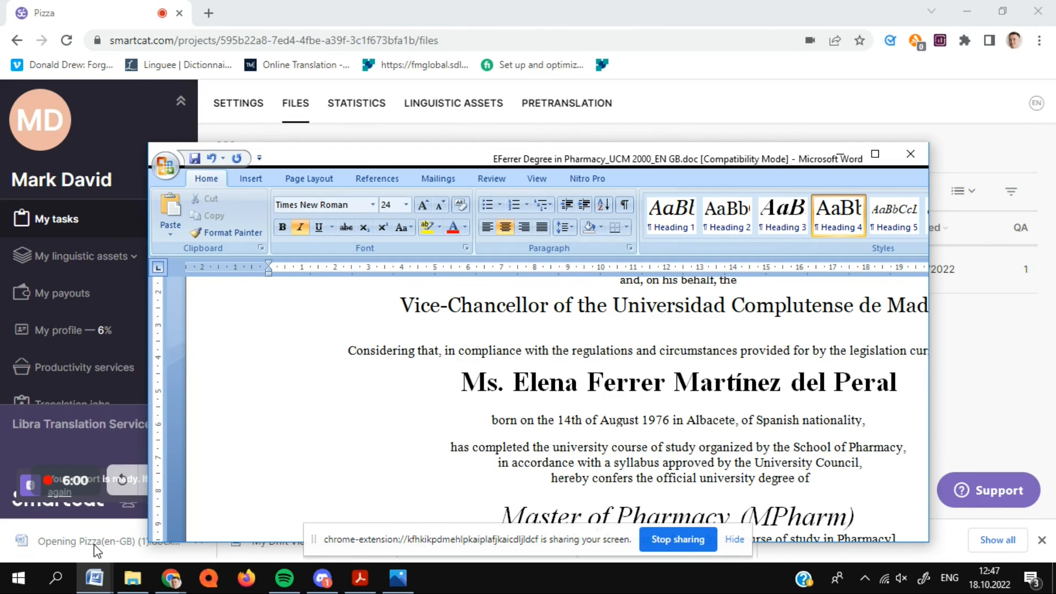
{"action": "left_click", "coordinate": [875, 154]}
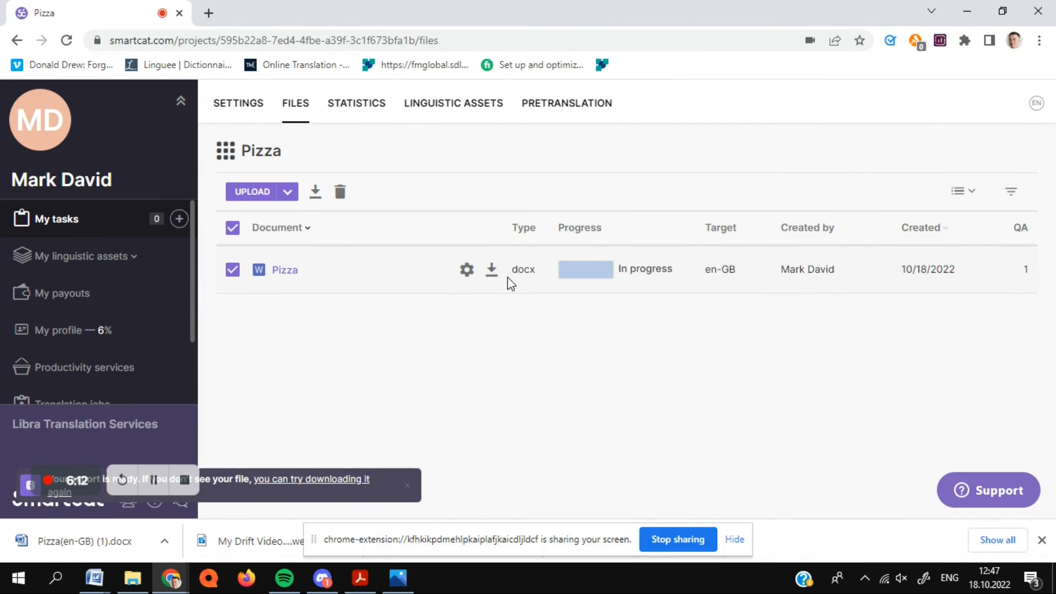
{"action": "left_click", "coordinate": [491, 270]}
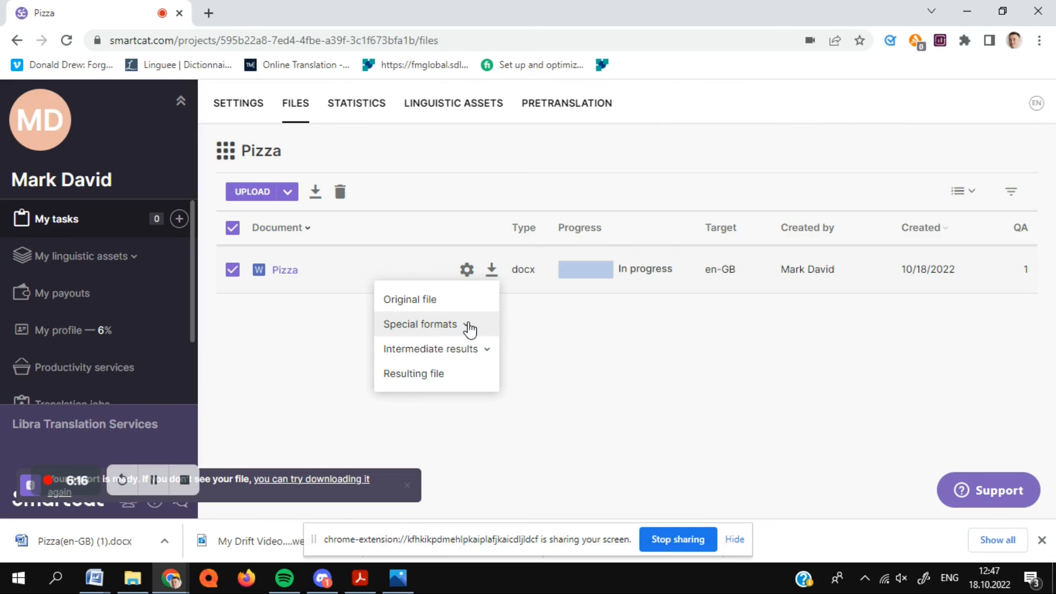
{"action": "left_click", "coordinate": [420, 324]}
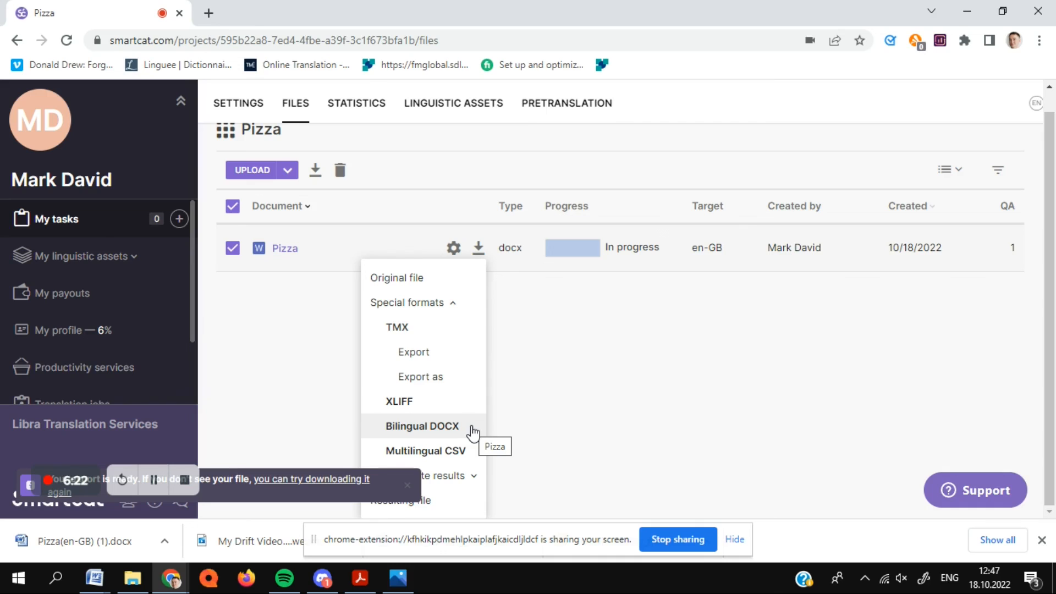
{"action": "mouse_move", "coordinate": [399, 401]}
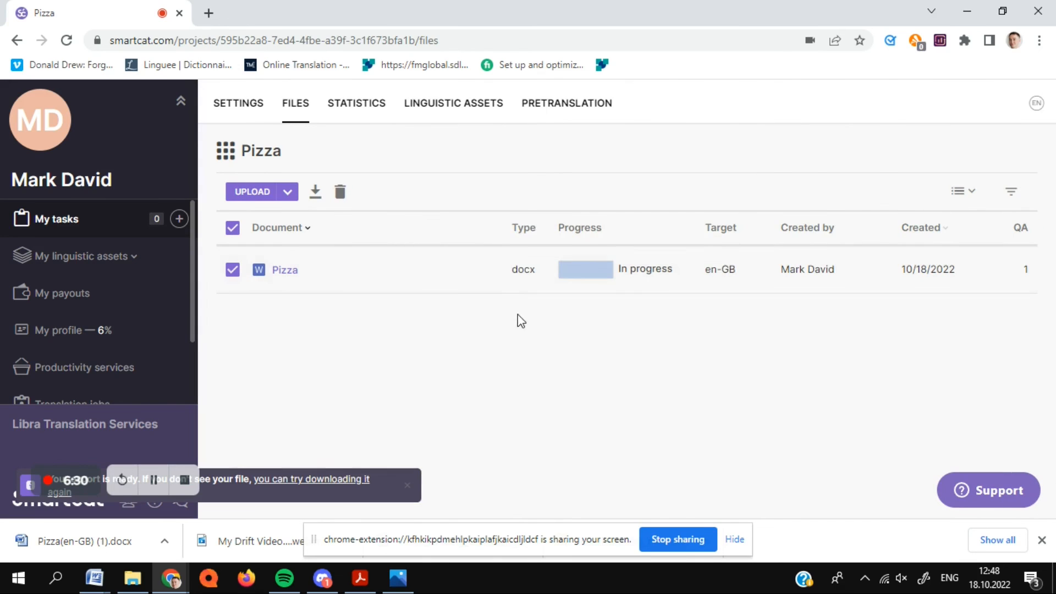
{"action": "mouse_move", "coordinate": [533, 345]}
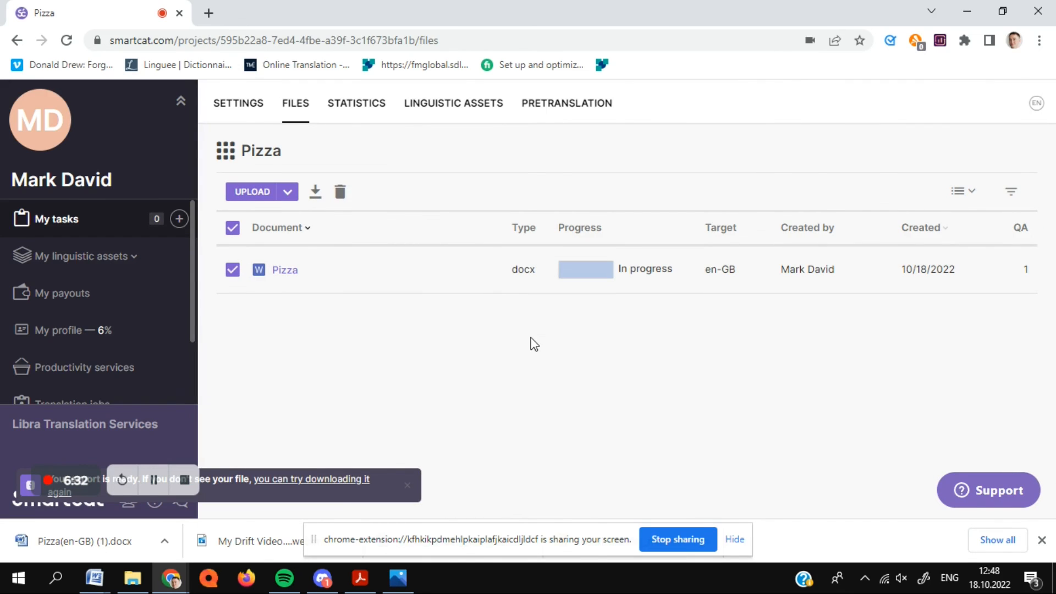